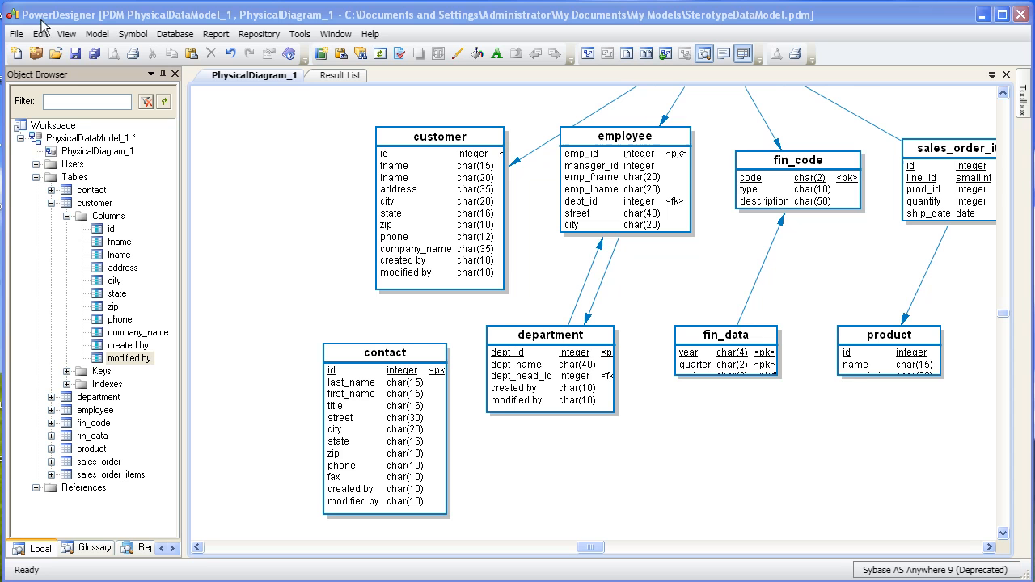
mouse_move(97, 354)
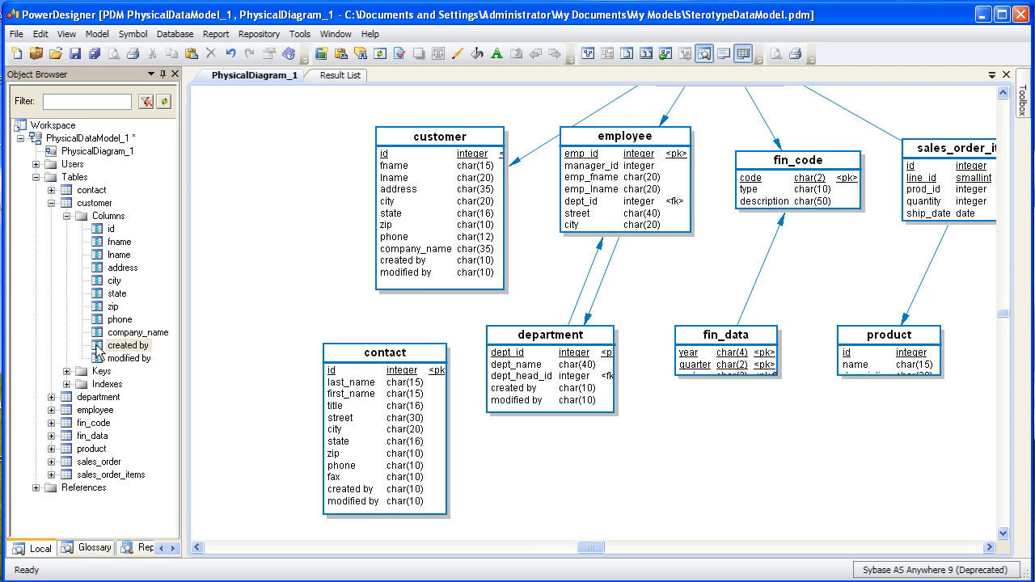
Enter Audit as the stereotype of customer.created_by in its column properties and confirm.
double_click(126, 346)
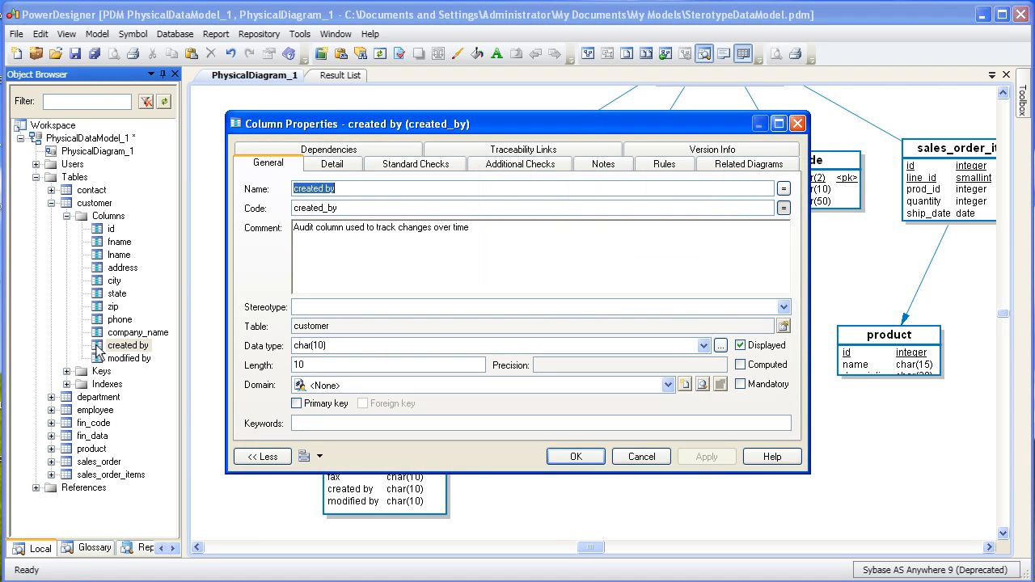
click(534, 307)
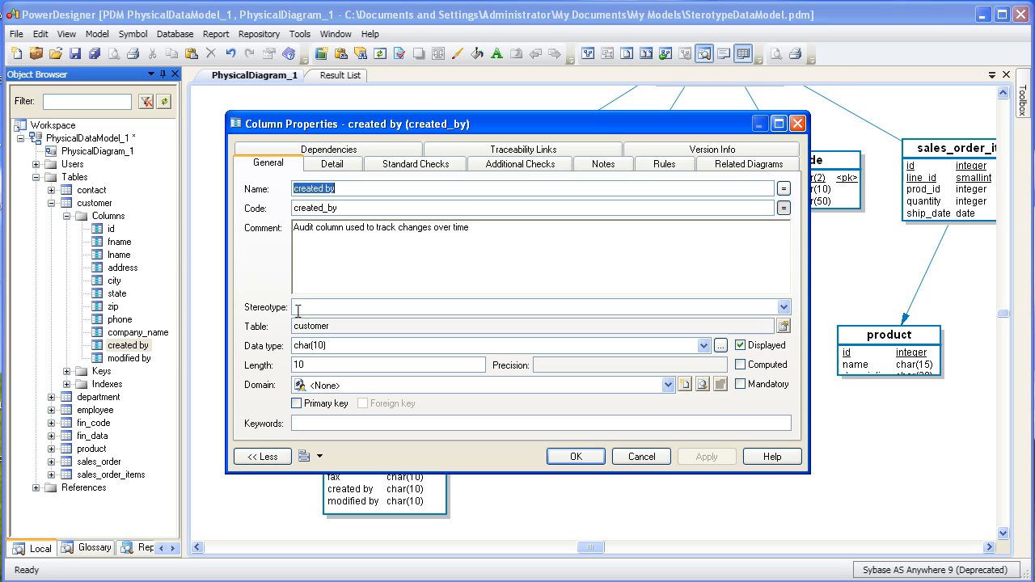
text(Audit)
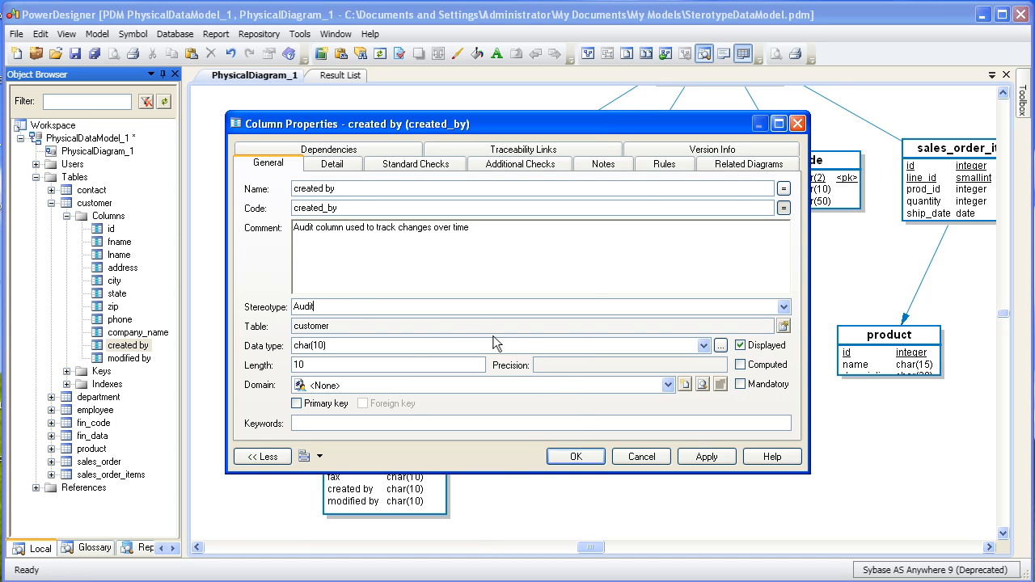
click(576, 456)
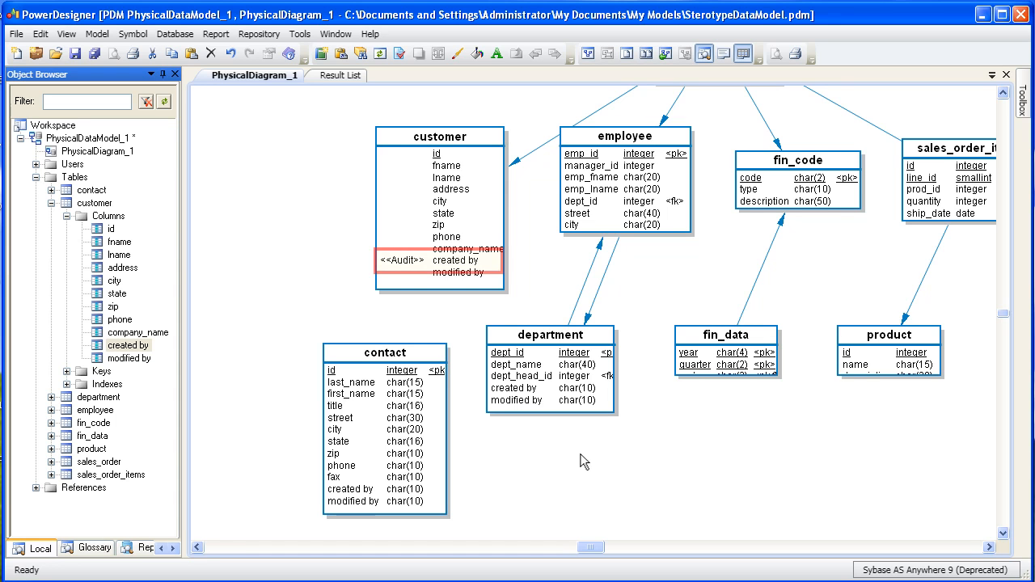
click(455, 259)
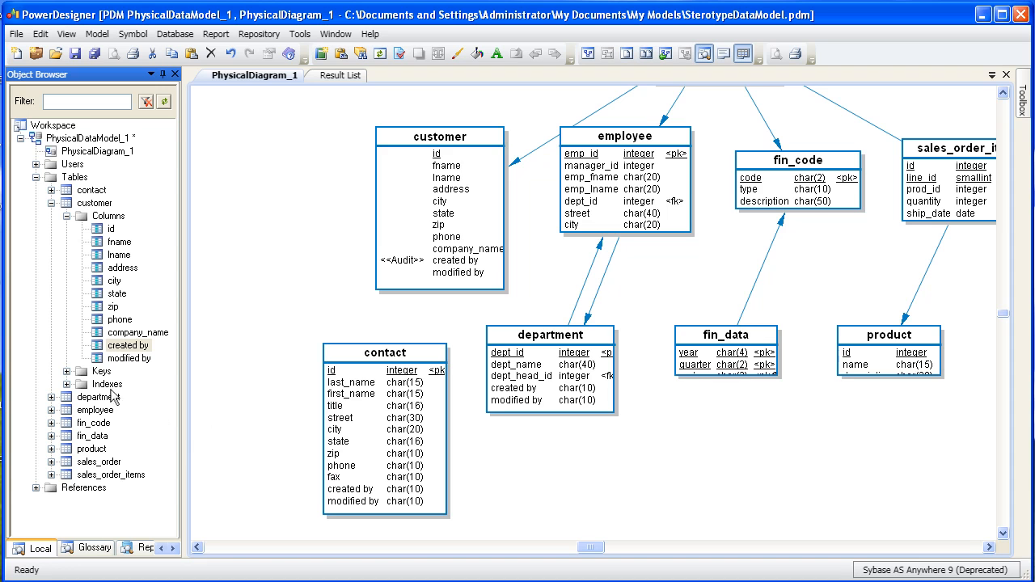
Enter Audit as the stereotype of customer.modified_by in its column properties and confirm.
double_click(129, 357)
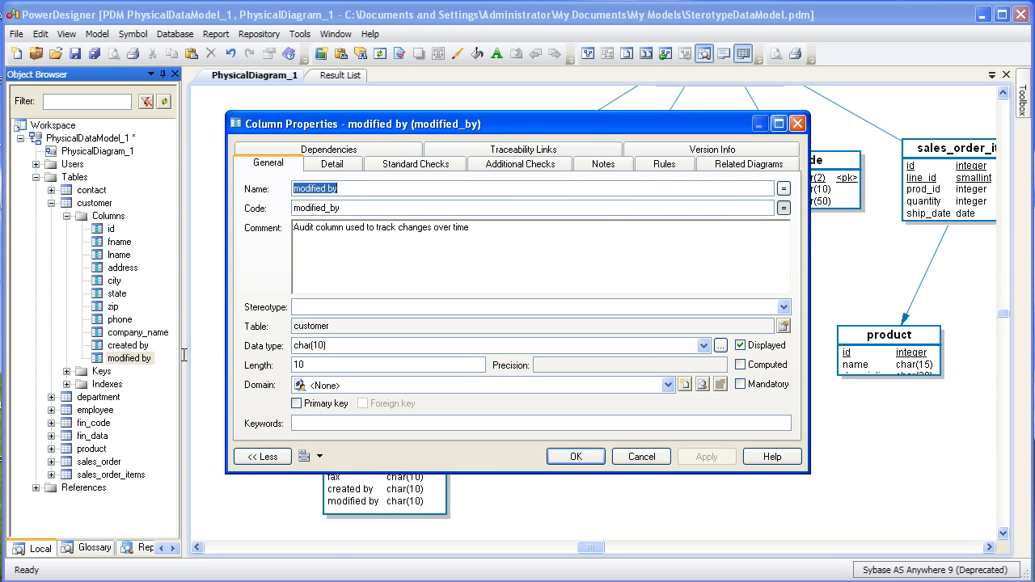
text(A)
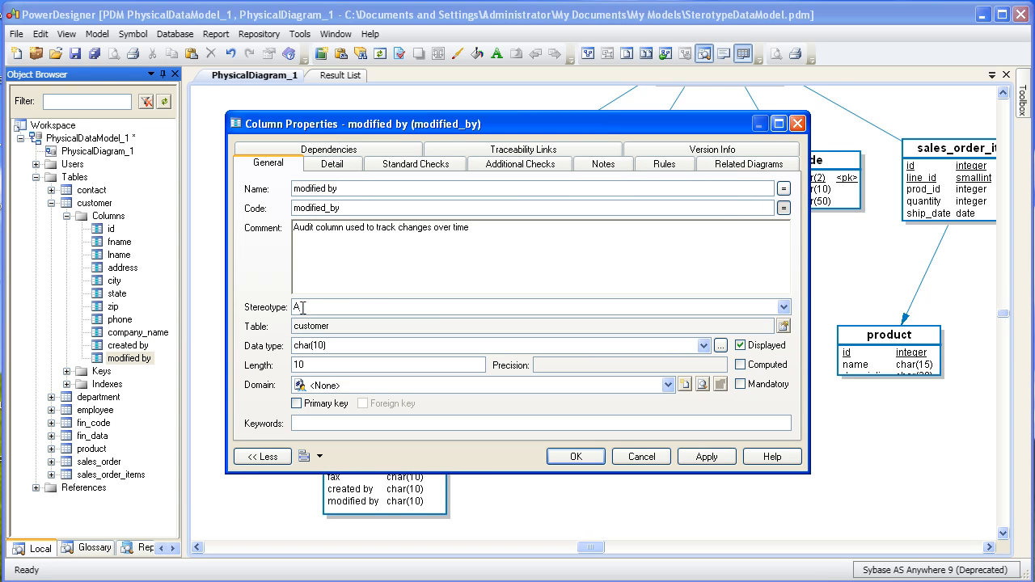
text(udit)
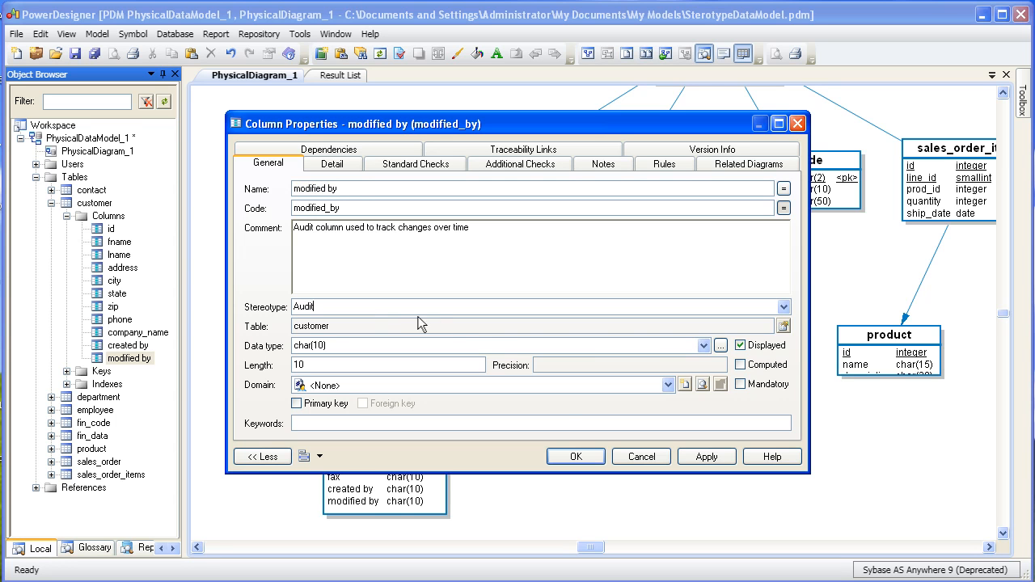
click(575, 456)
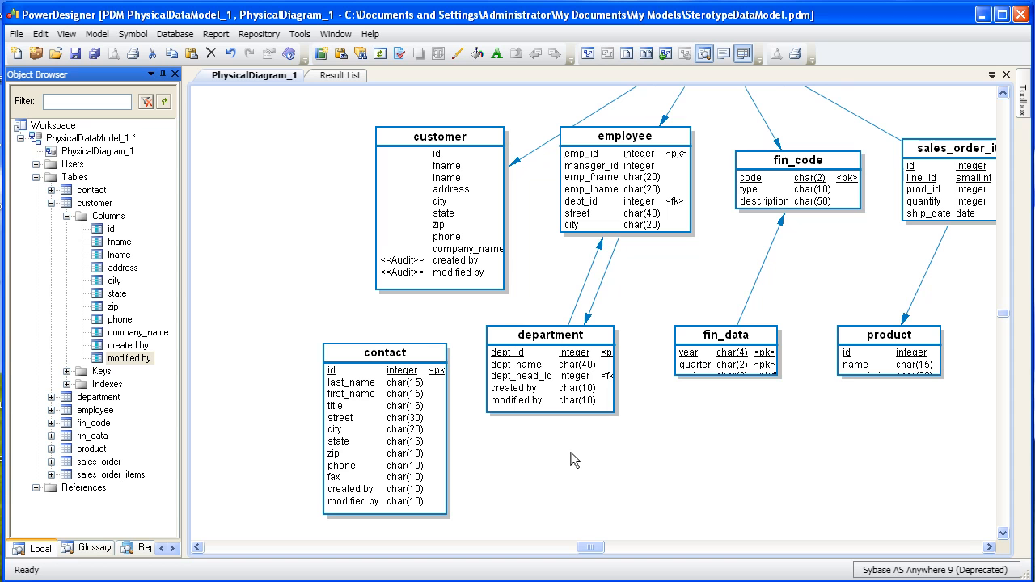
mouse_move(156, 274)
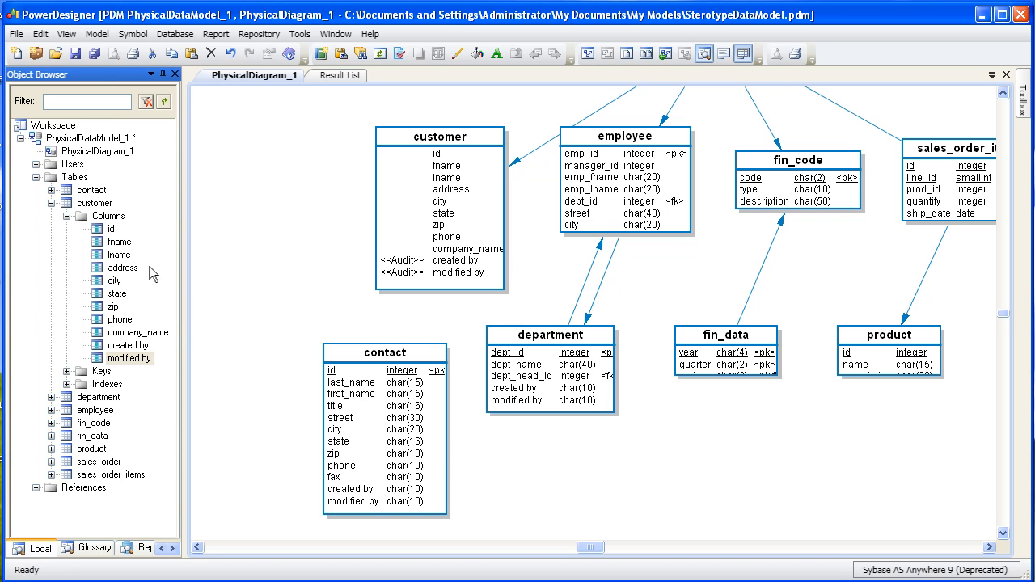
Add a new row, ExtendedDefinition_1, in the model's List of Extensions.
click(97, 32)
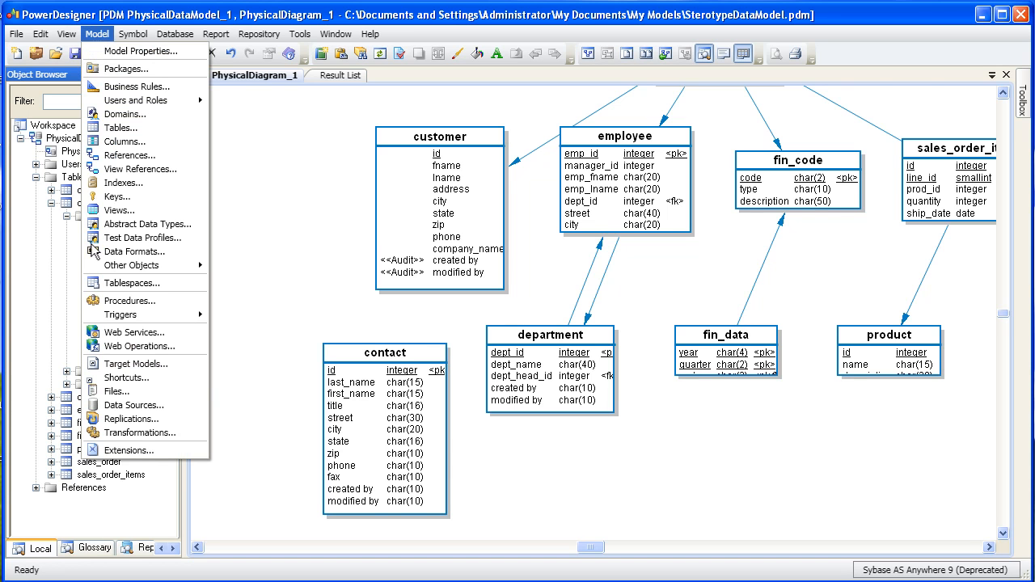
click(128, 449)
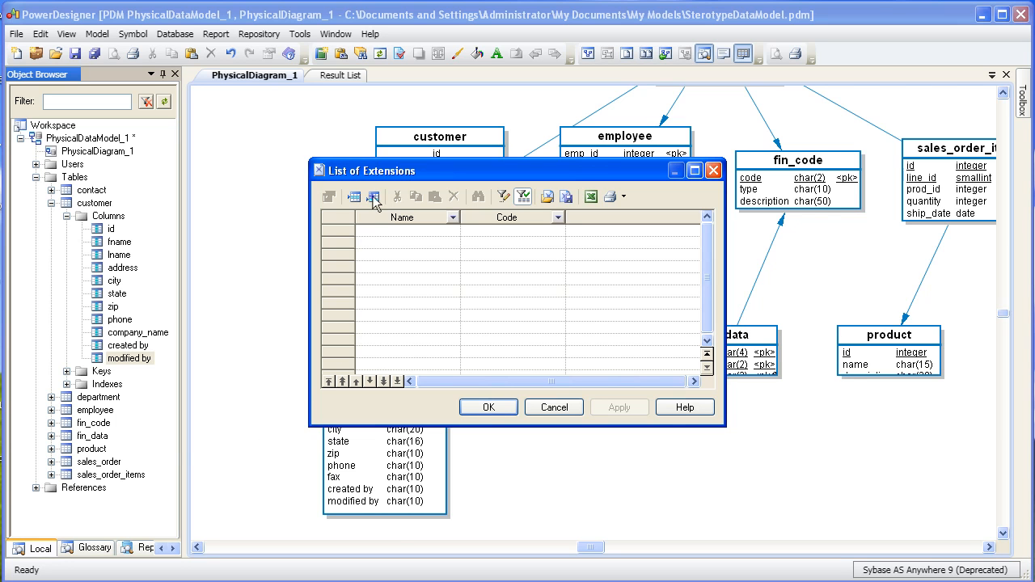
click(372, 197)
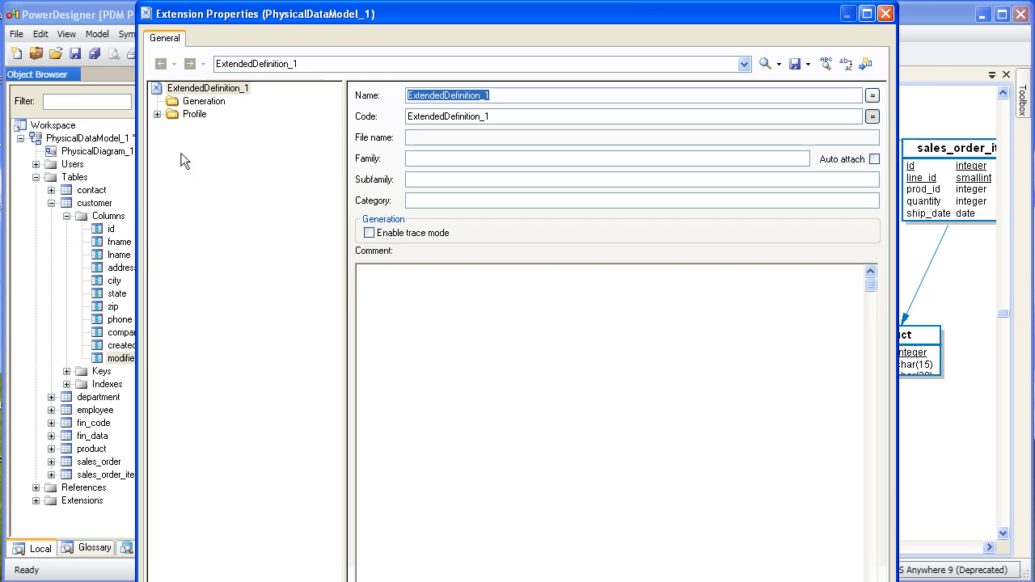
Add the Column metaclass from the PdPDM tab to the extension's Profile.
right_click(194, 114)
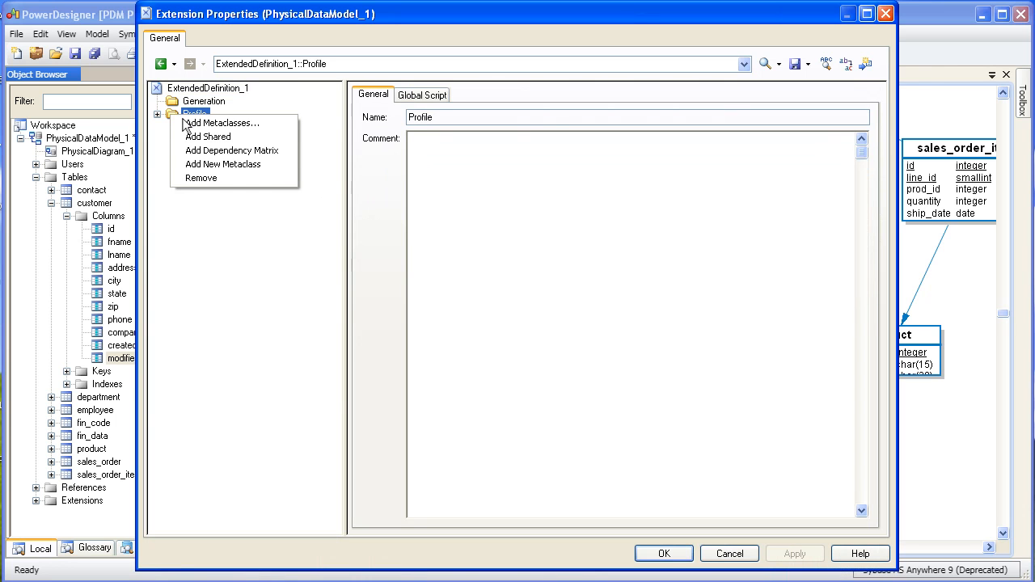
click(223, 123)
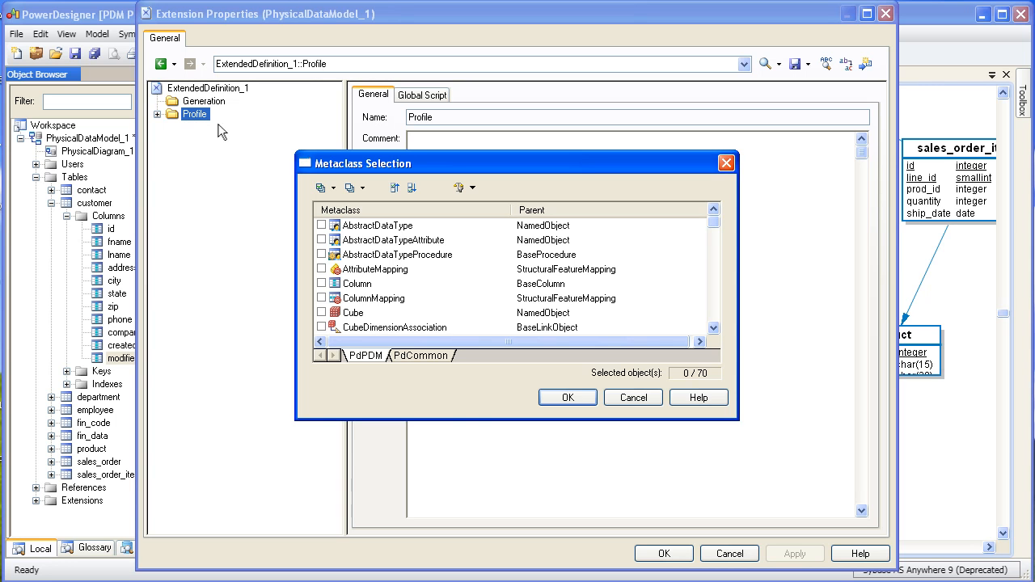
click(322, 283)
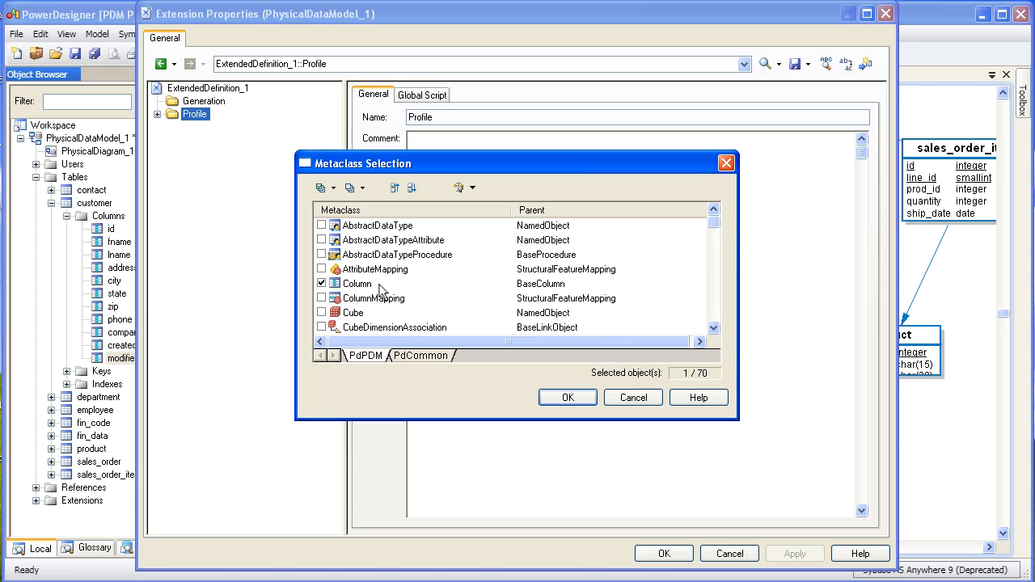
click(566, 398)
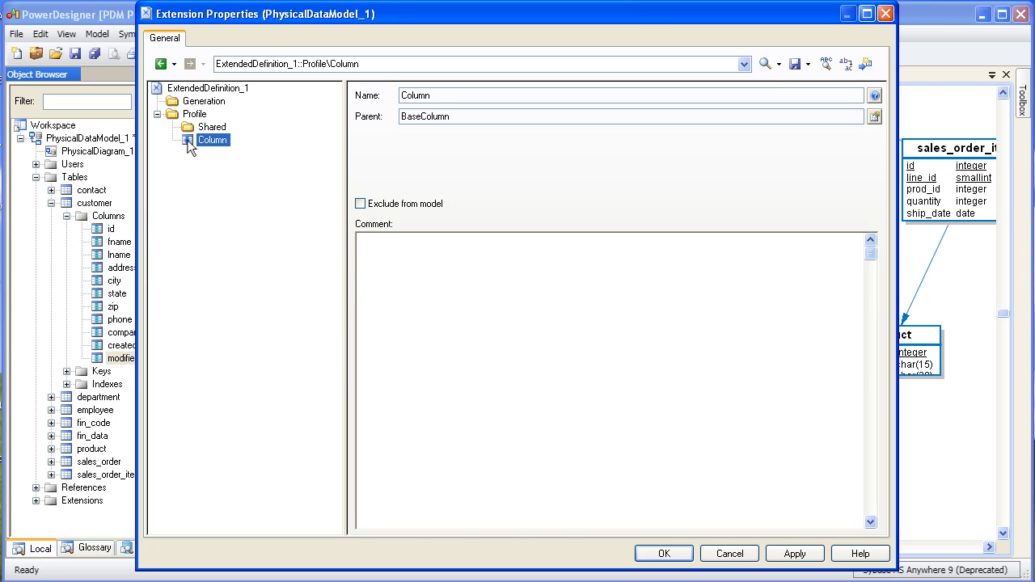
Create a stereotype named Audit under Column and save the extension properties.
right_click(212, 139)
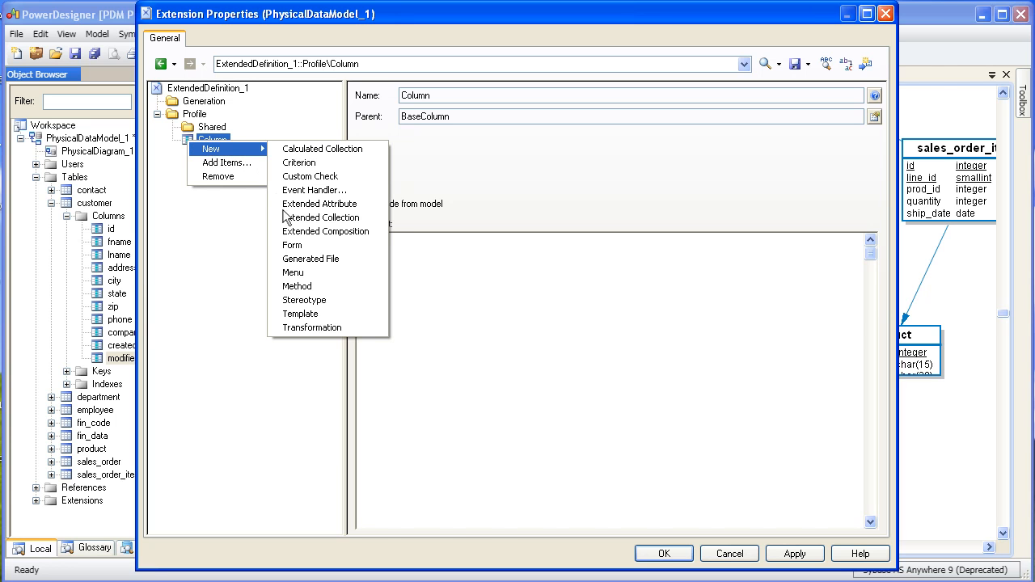
click(304, 299)
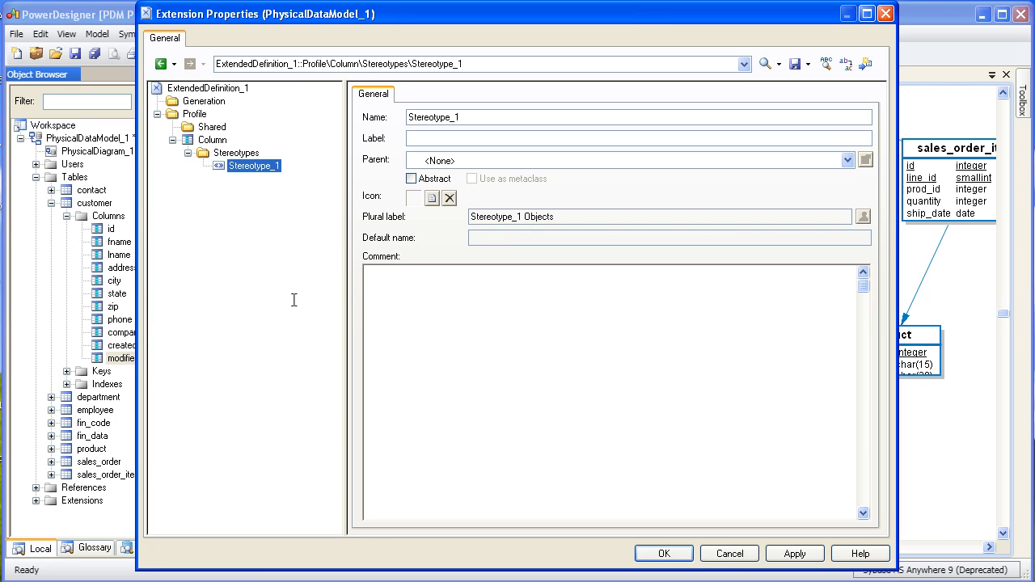
mouse_move(436, 234)
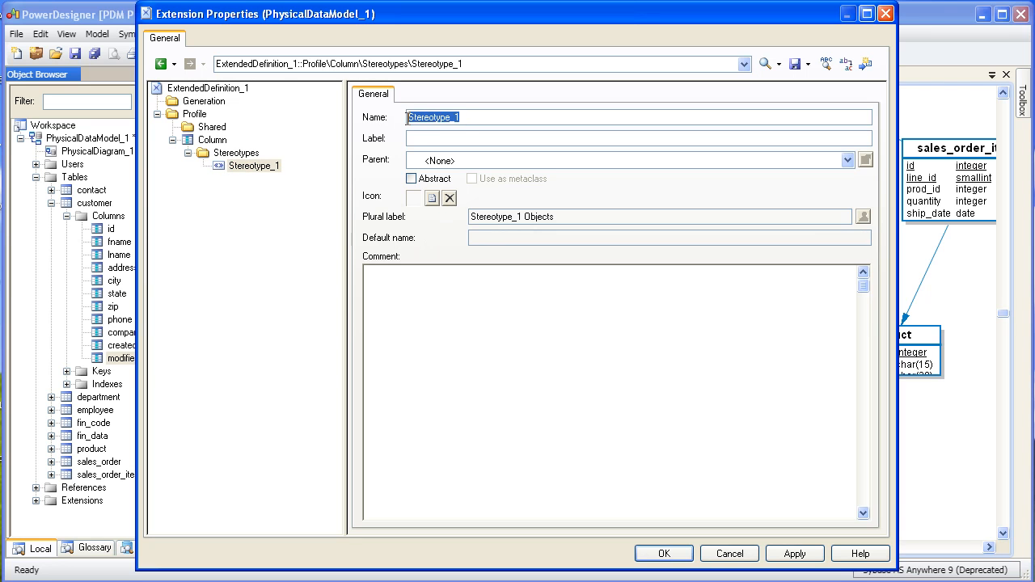
text(Audit)
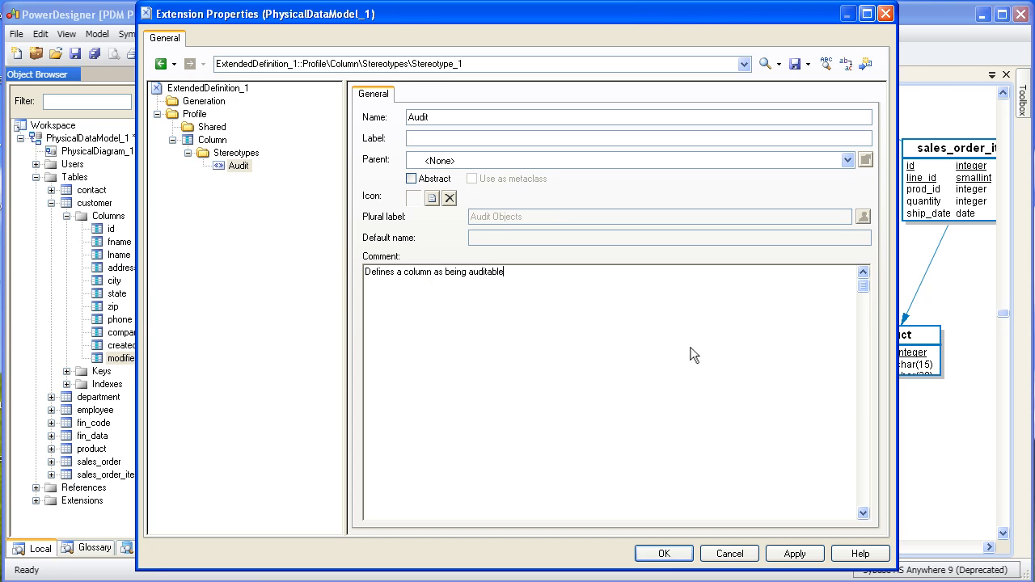
click(794, 553)
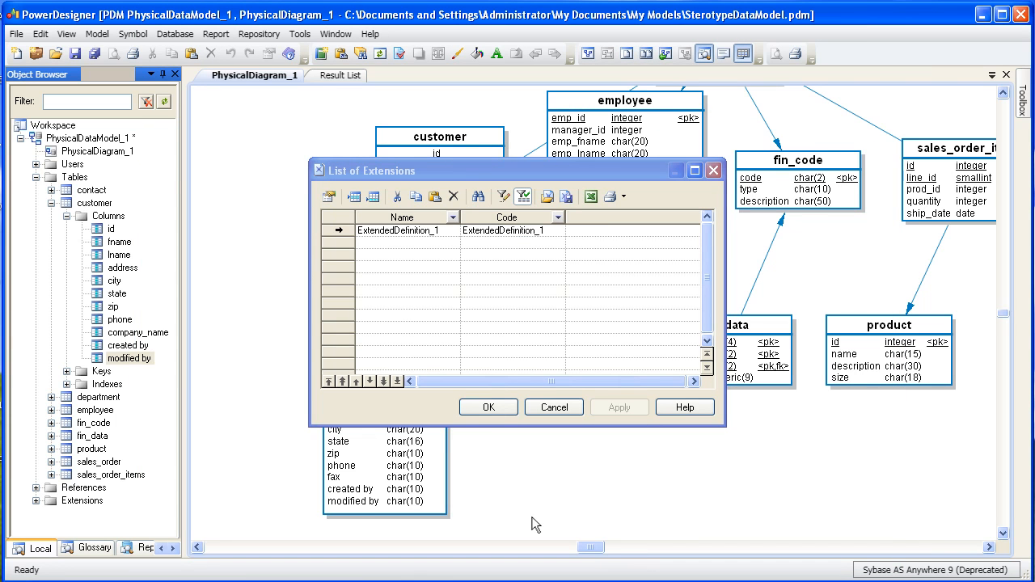
Close the extensions list, return to the diagram and reach the Model menu.
click(489, 408)
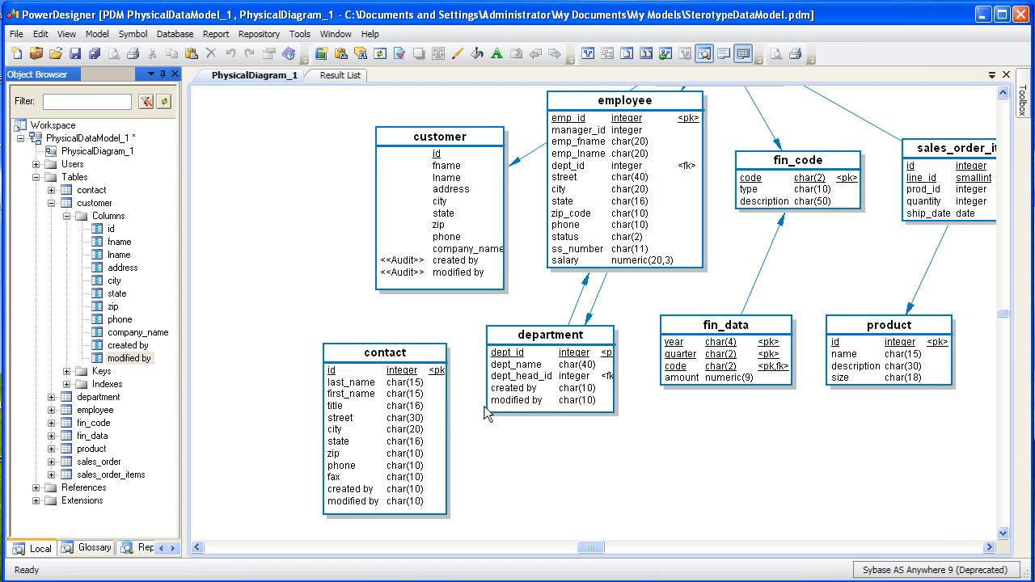
click(81, 501)
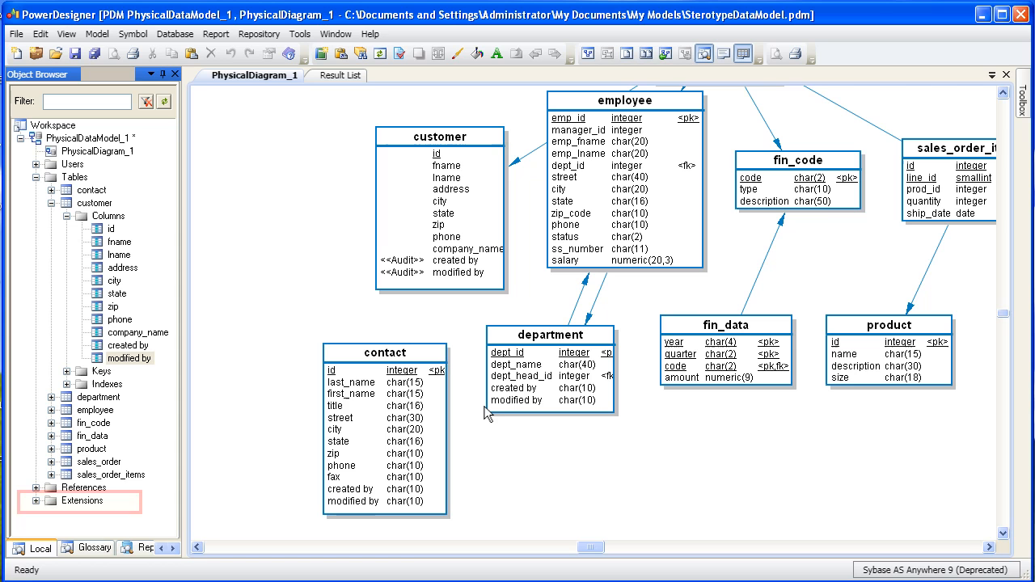
click(81, 501)
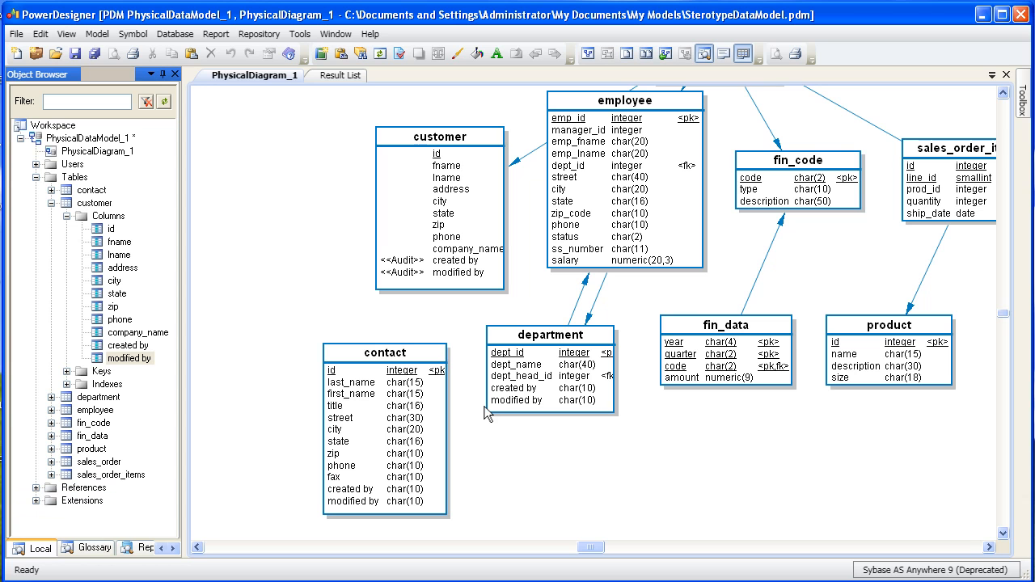
mouse_move(202, 324)
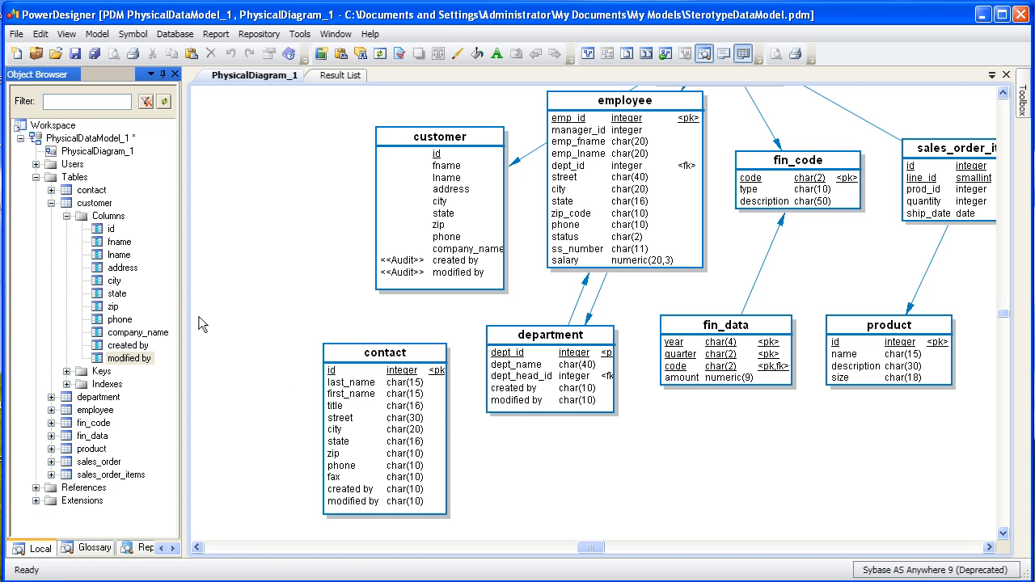
click(97, 33)
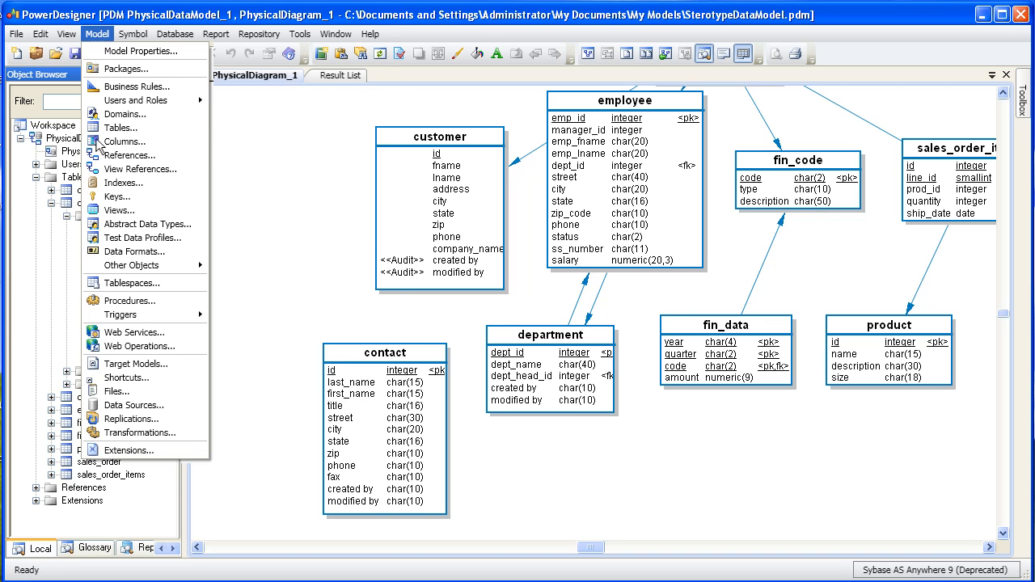
Show the List of Columns and scroll down to the audit-commented created_by and modified_by rows.
click(126, 141)
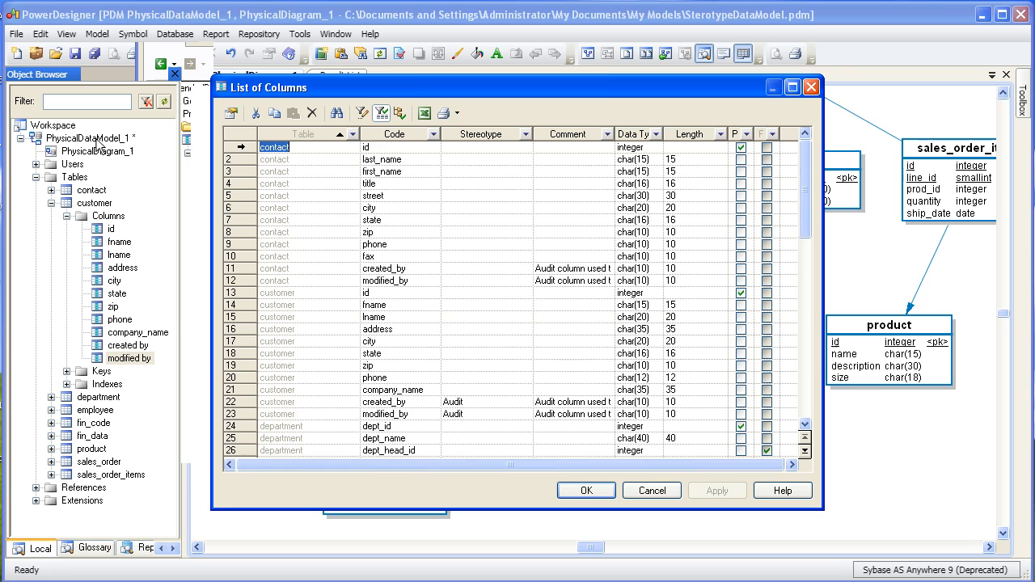
mouse_move(586, 142)
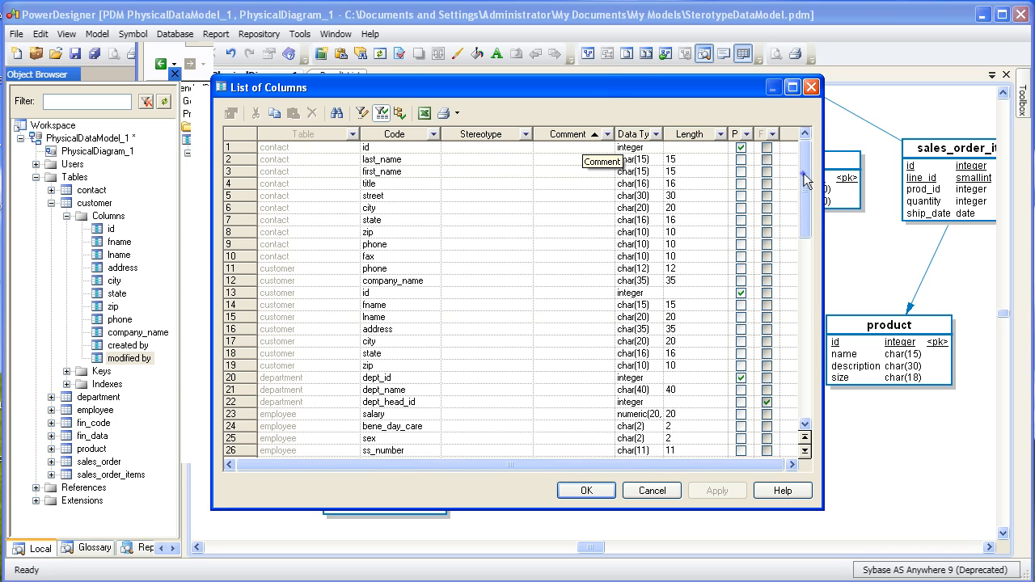
scroll(down, 3)
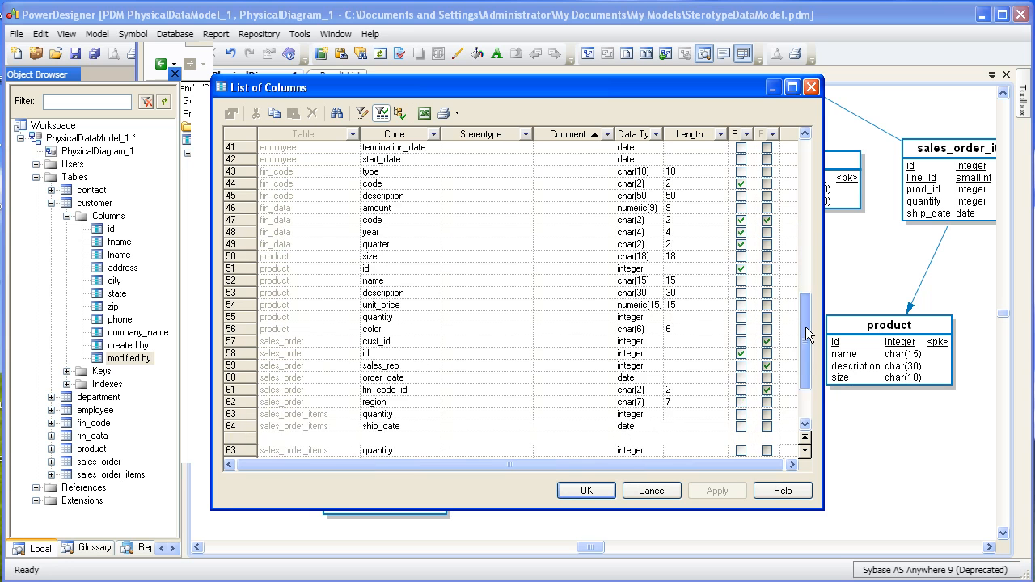
scroll(down, 3)
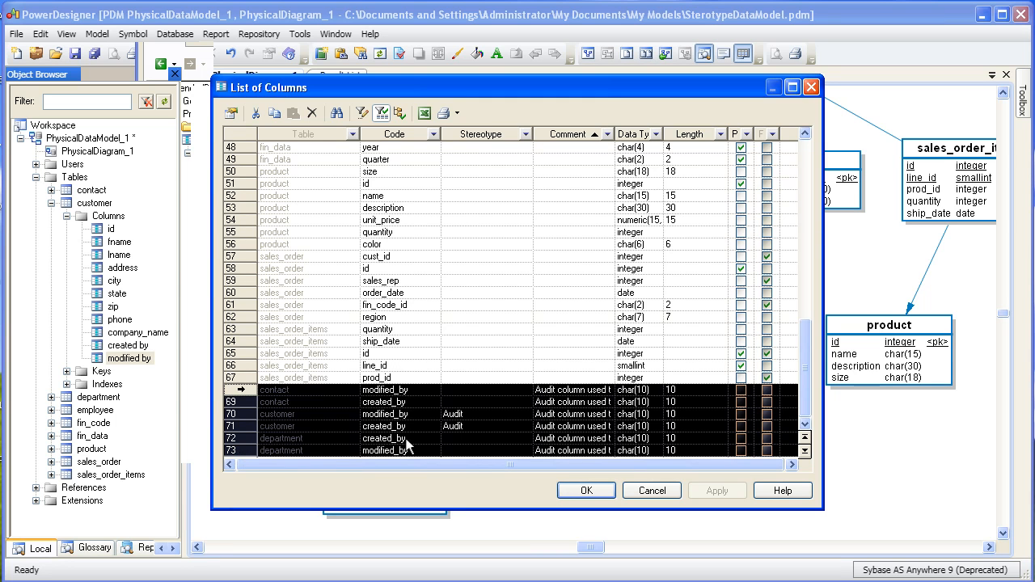
Set the selected audit columns' Stereotype to Audit, apply it and close the list.
click(485, 390)
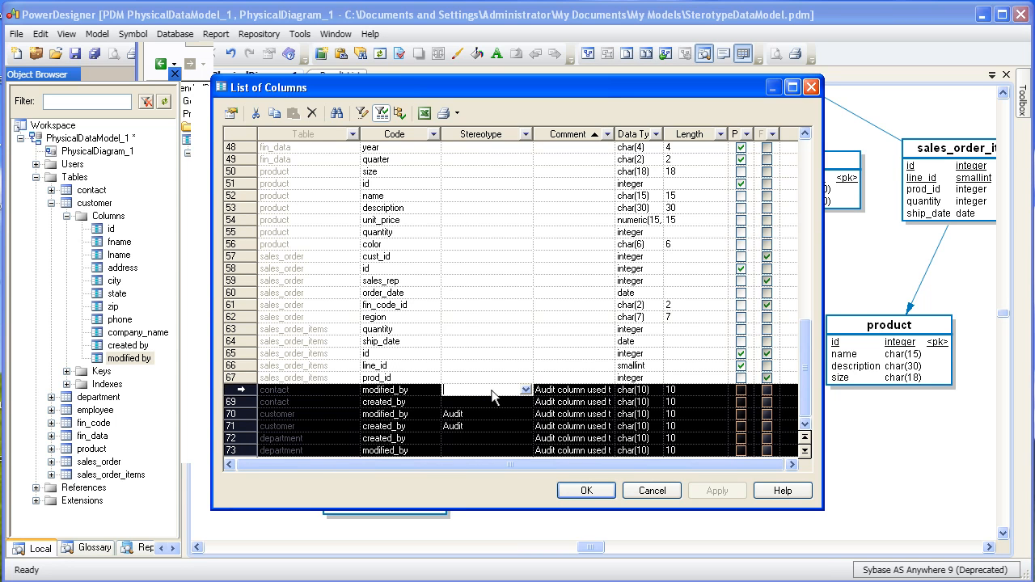
mouse_move(524, 397)
text(Audit)
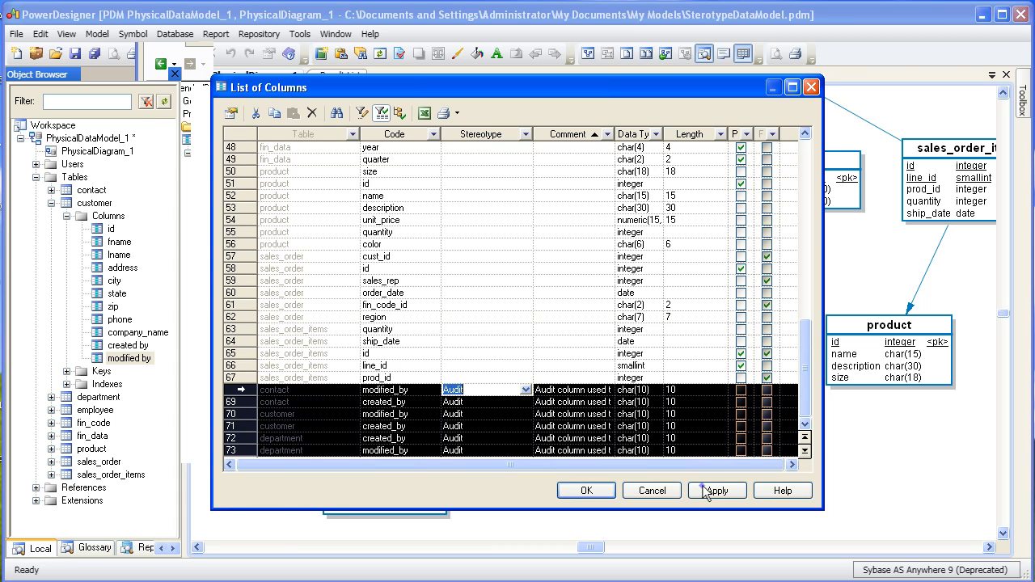
click(716, 490)
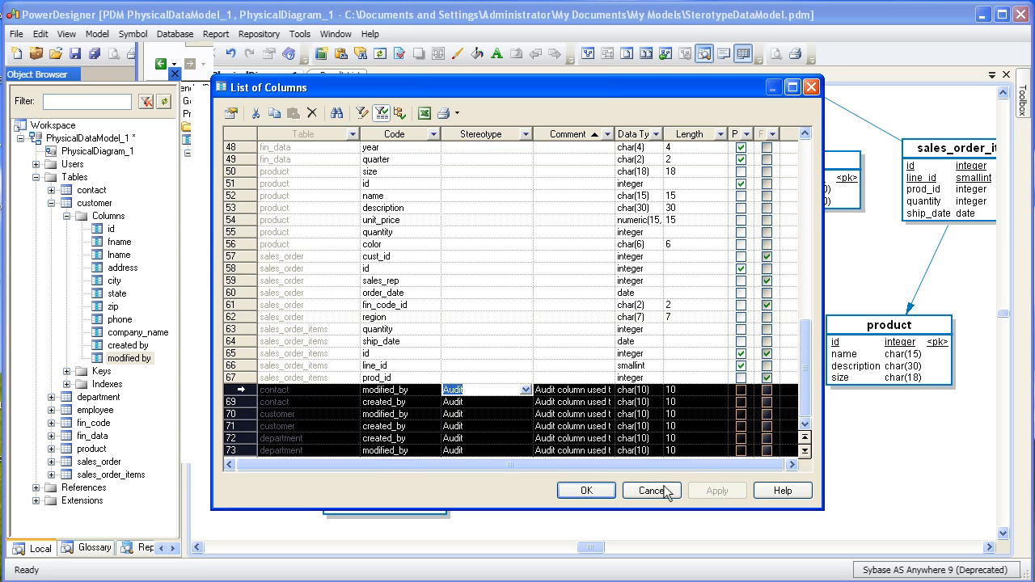
click(650, 490)
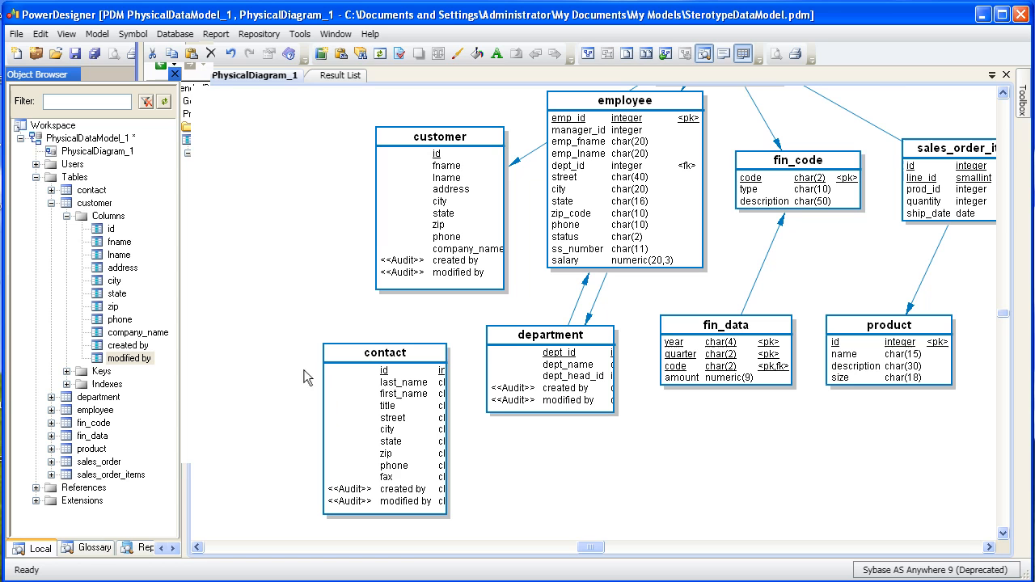
Start the List Report Wizard with Column as the object type and advance to property selection.
click(215, 34)
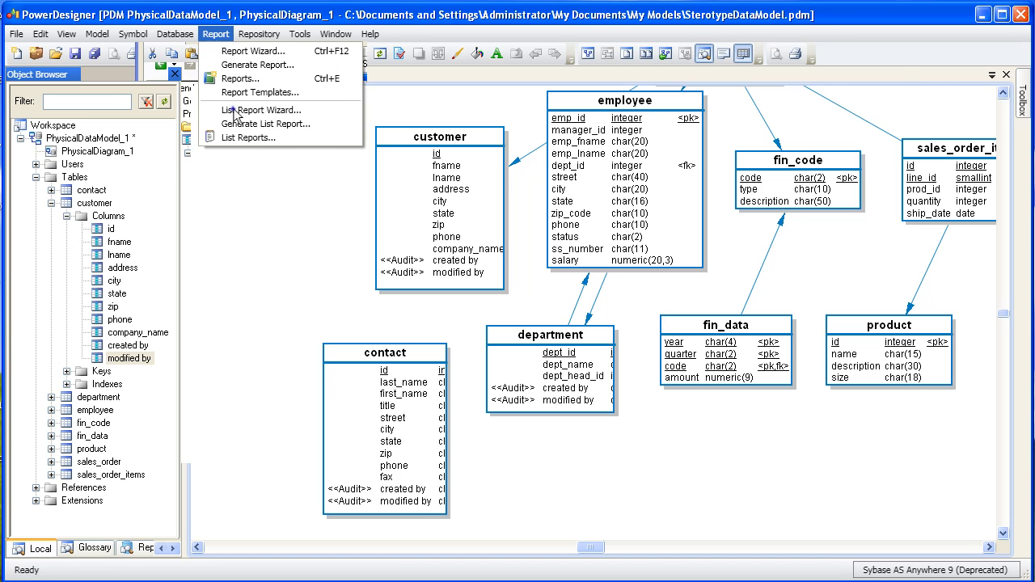
click(262, 110)
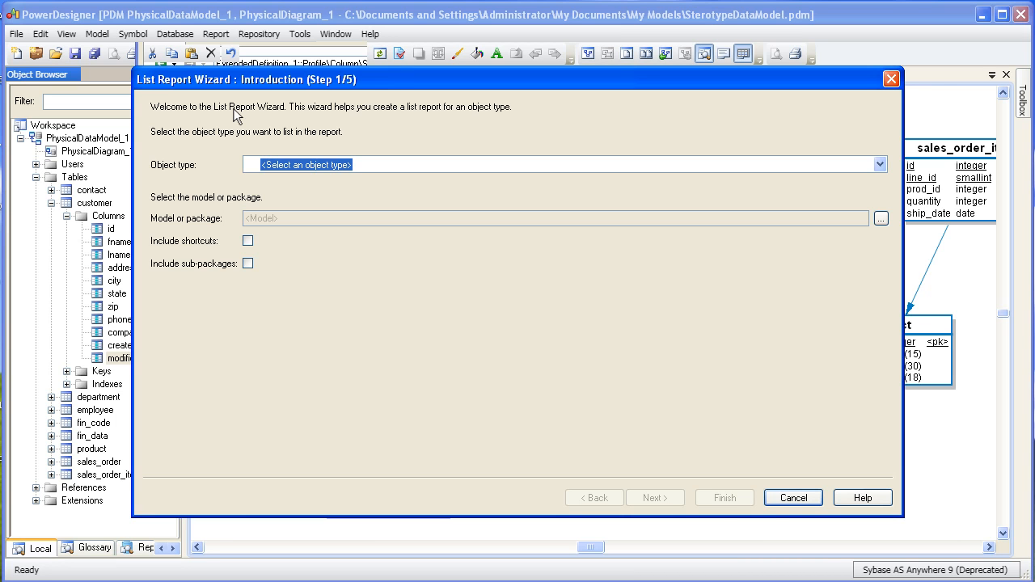
mouse_move(857, 152)
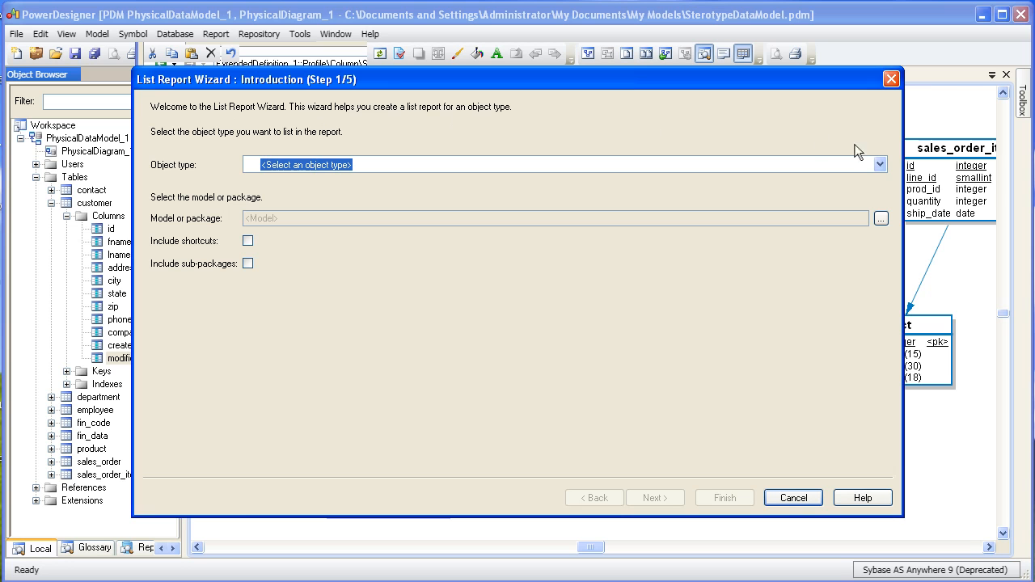
click(880, 165)
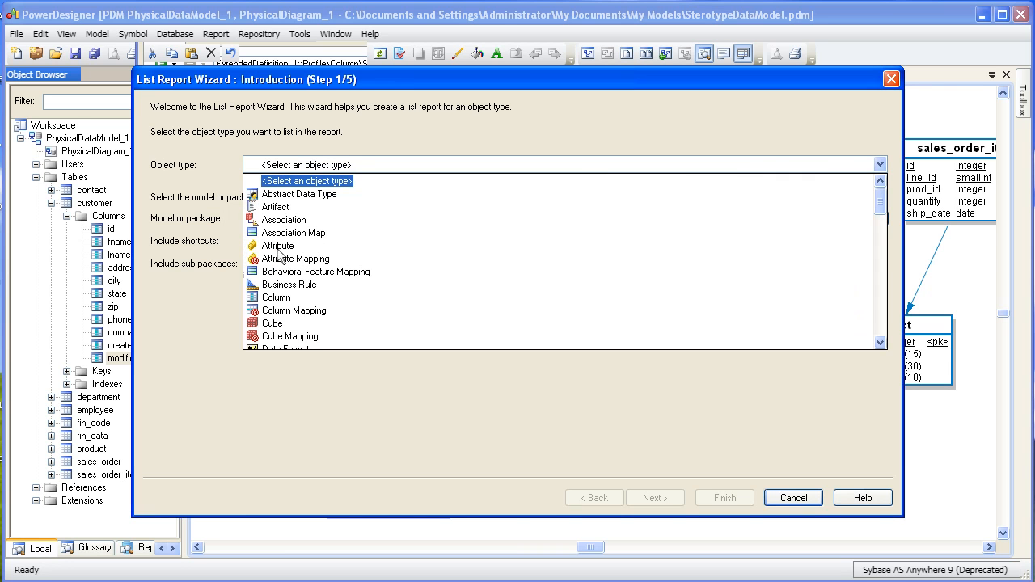
click(275, 298)
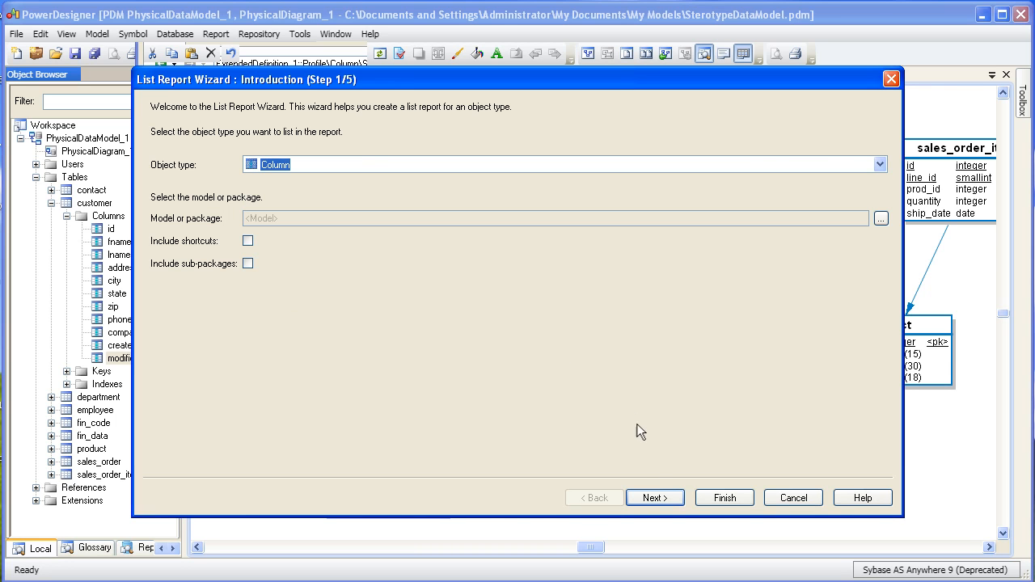
click(655, 498)
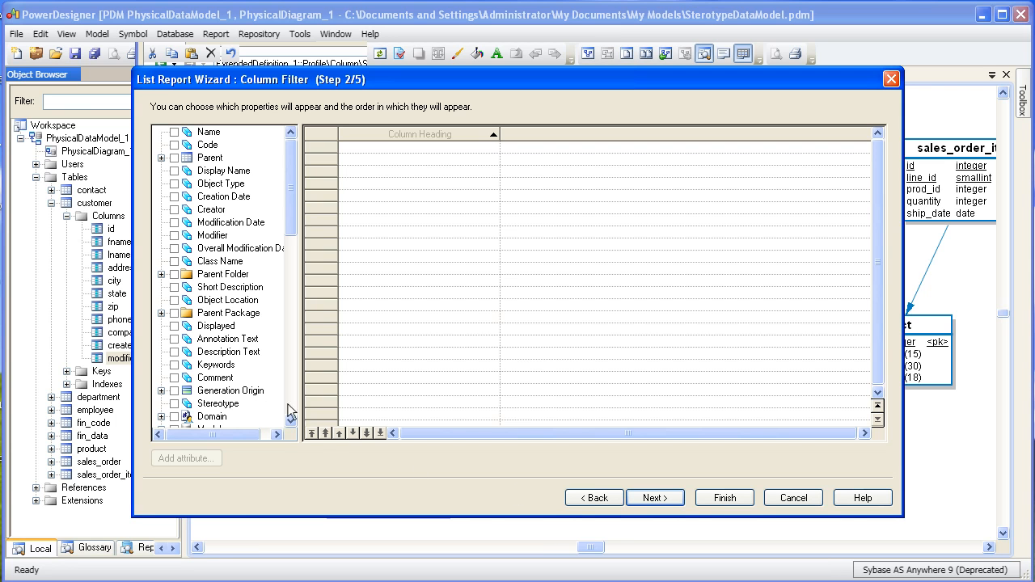
Select Code, Stereotype and Table as report properties and advance to row filtering.
click(175, 145)
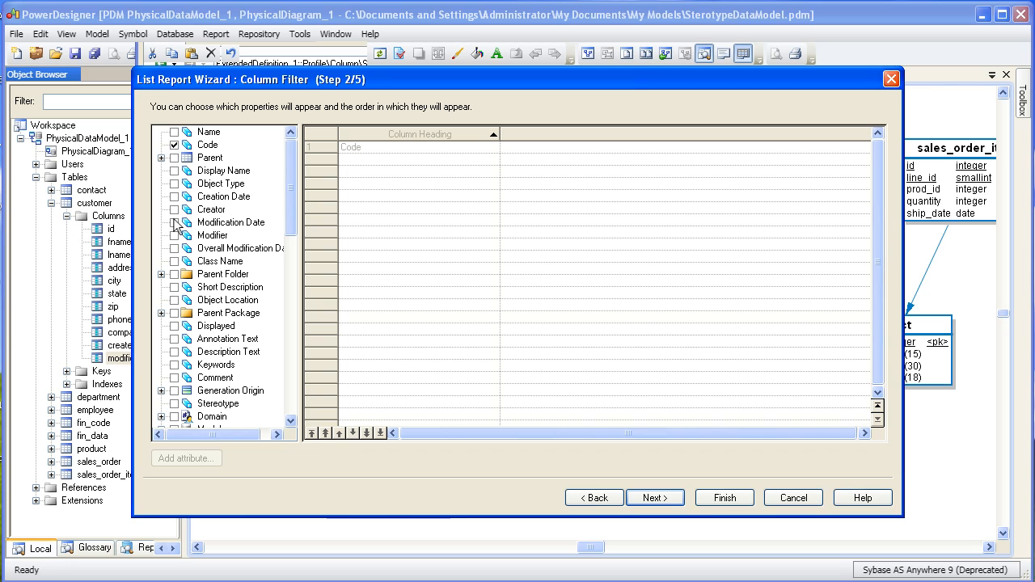
click(174, 404)
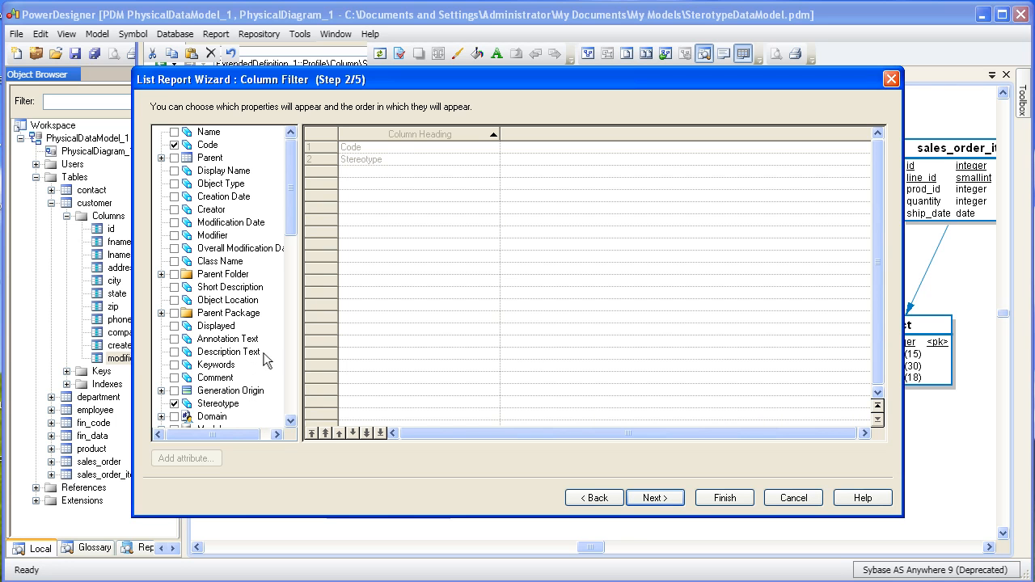
scroll(down, 3)
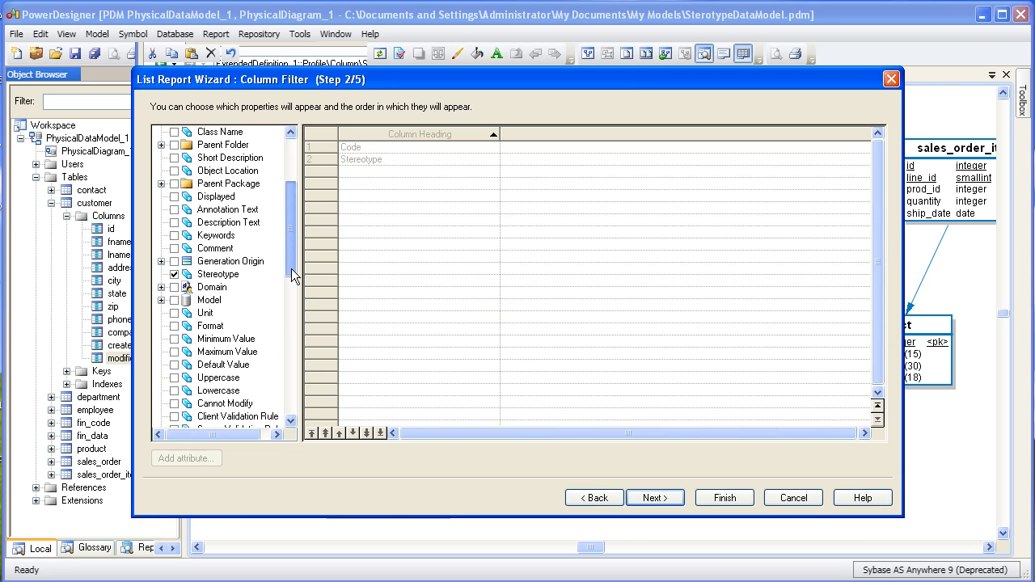
scroll(down, 3)
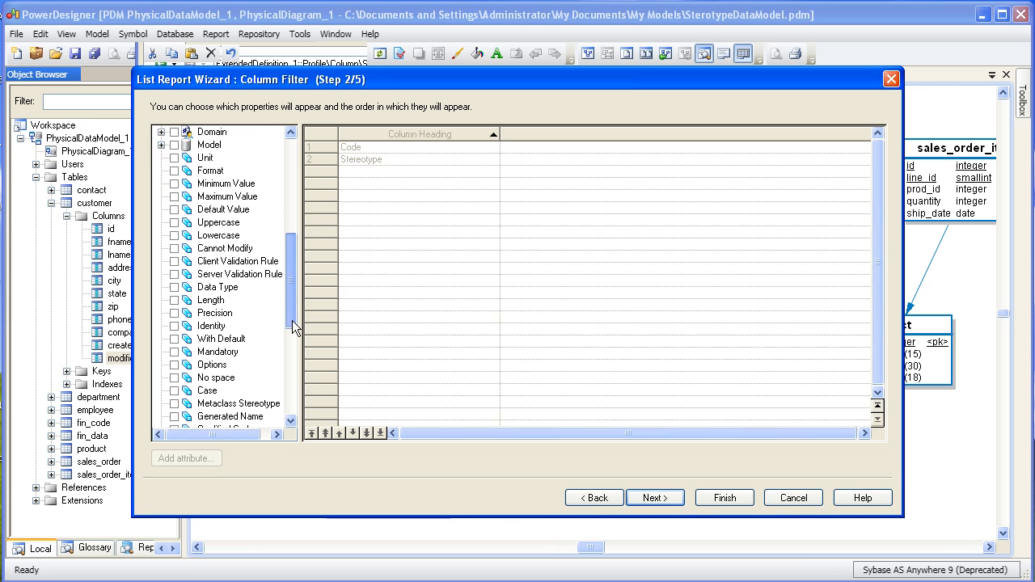
scroll(down, 3)
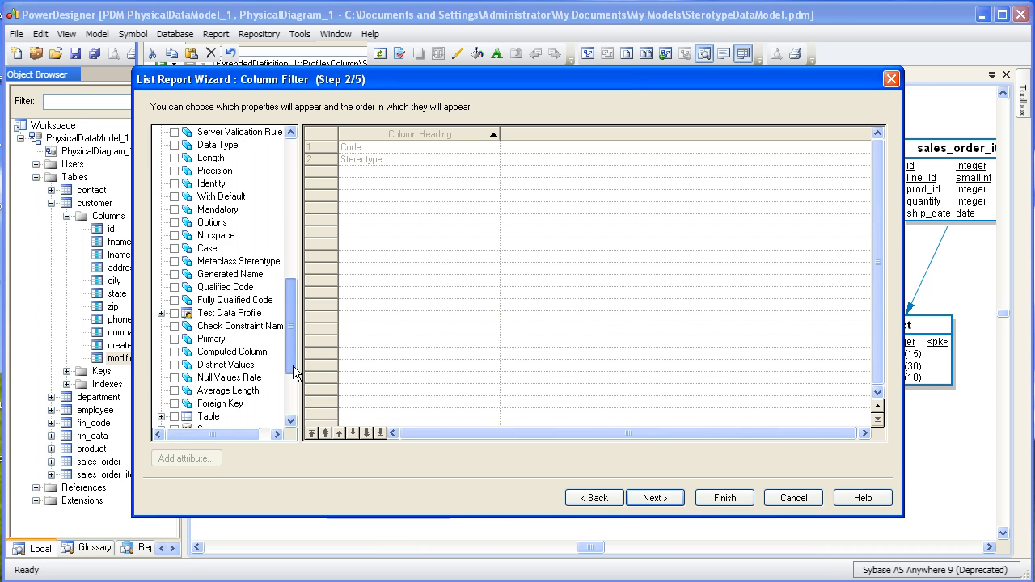
scroll(down, 3)
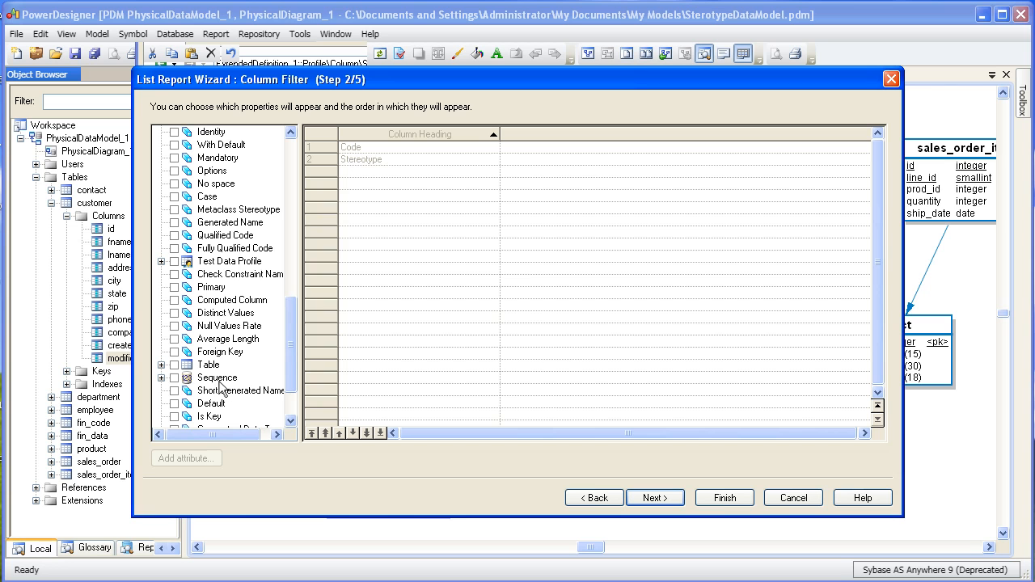
click(175, 366)
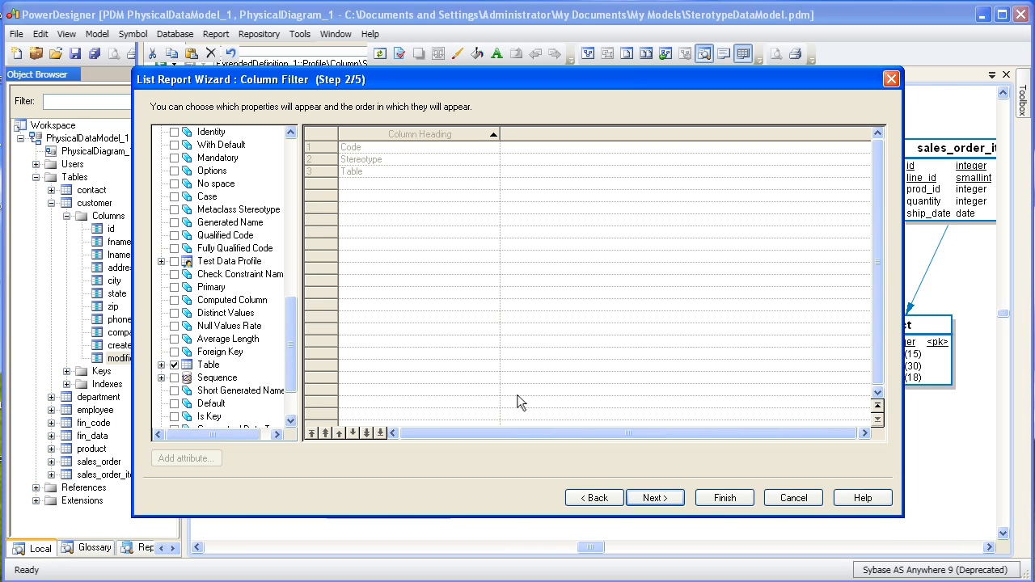
click(654, 498)
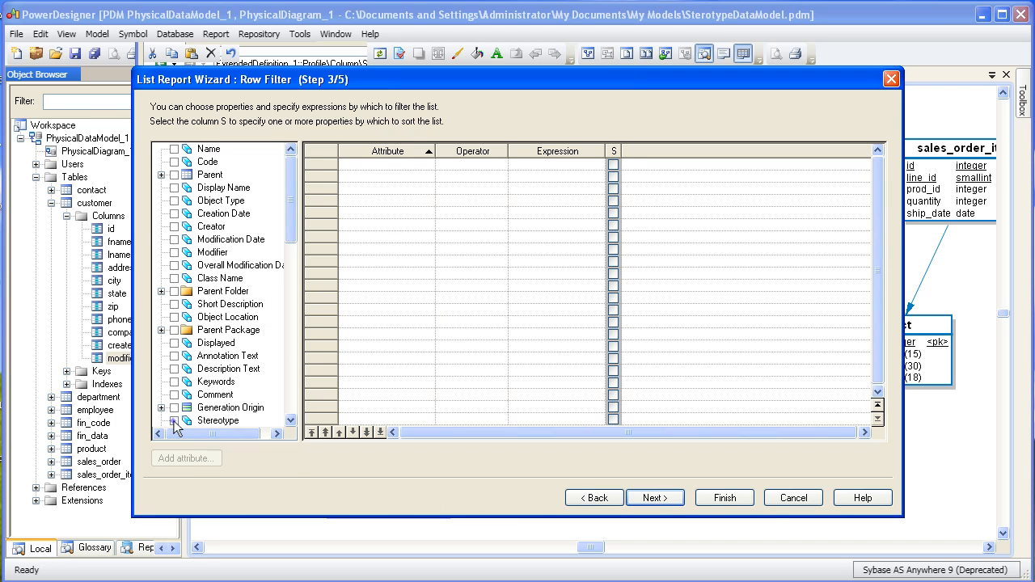
Filter report rows to Stereotype = Audit and preview the six matching audit columns.
click(175, 421)
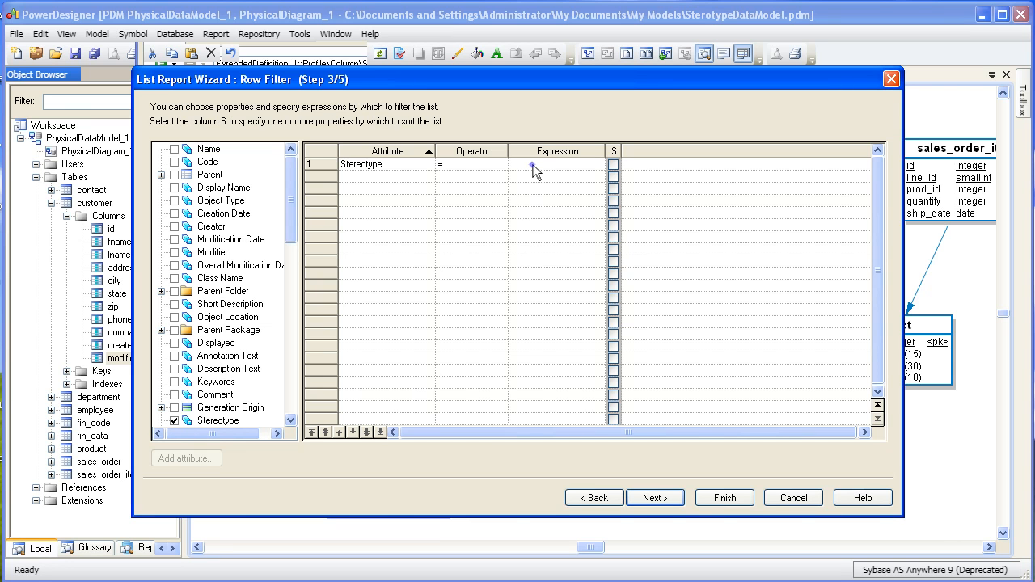
text(Audit)
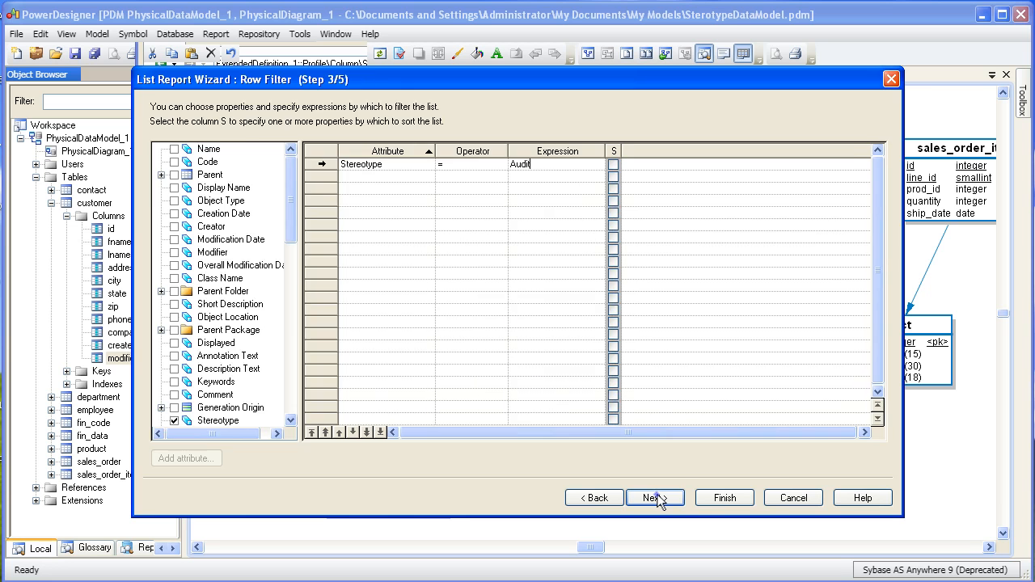
click(655, 498)
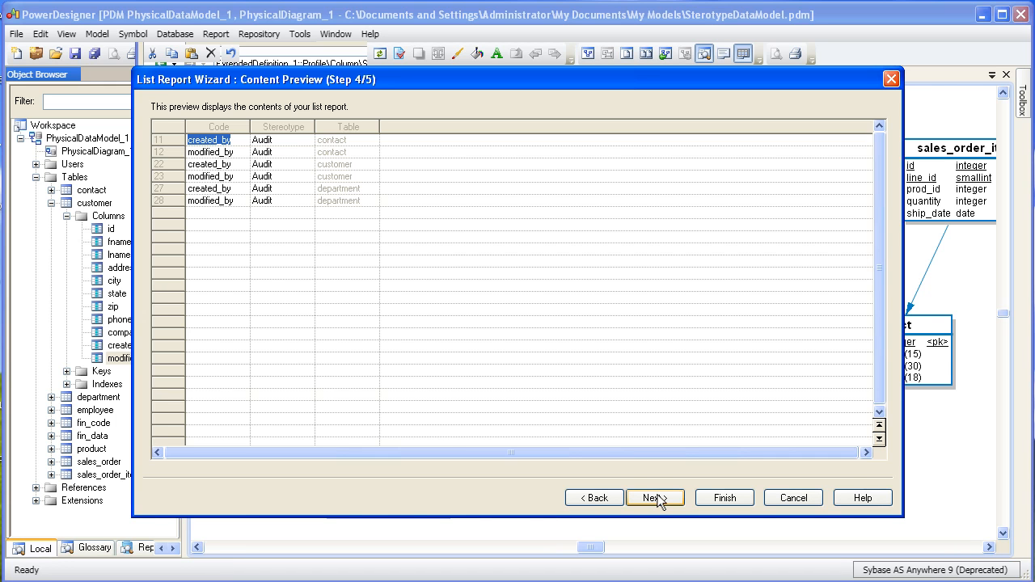
mouse_move(783, 508)
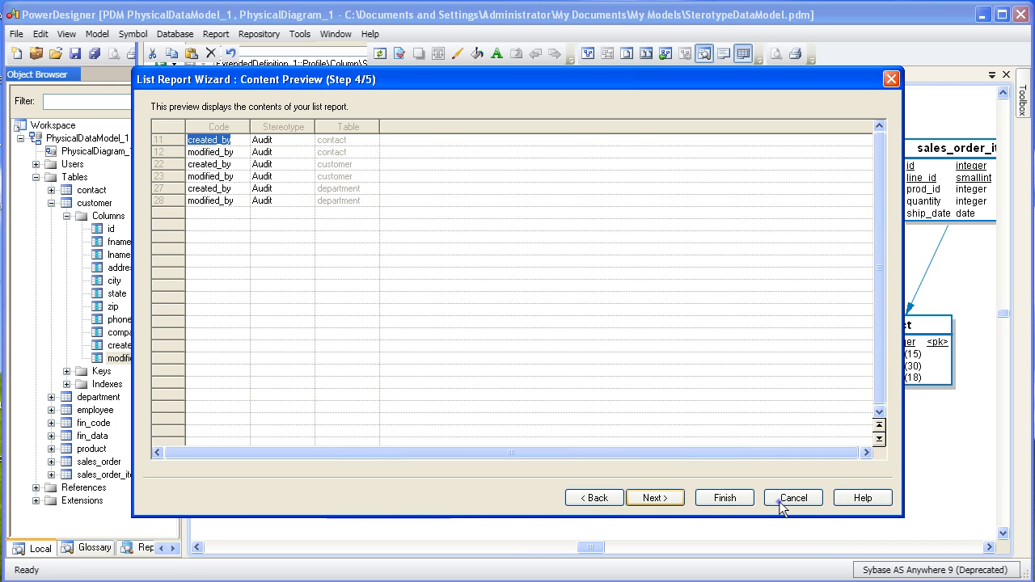
Close the List Report Wizard and return to the physical diagram.
click(792, 498)
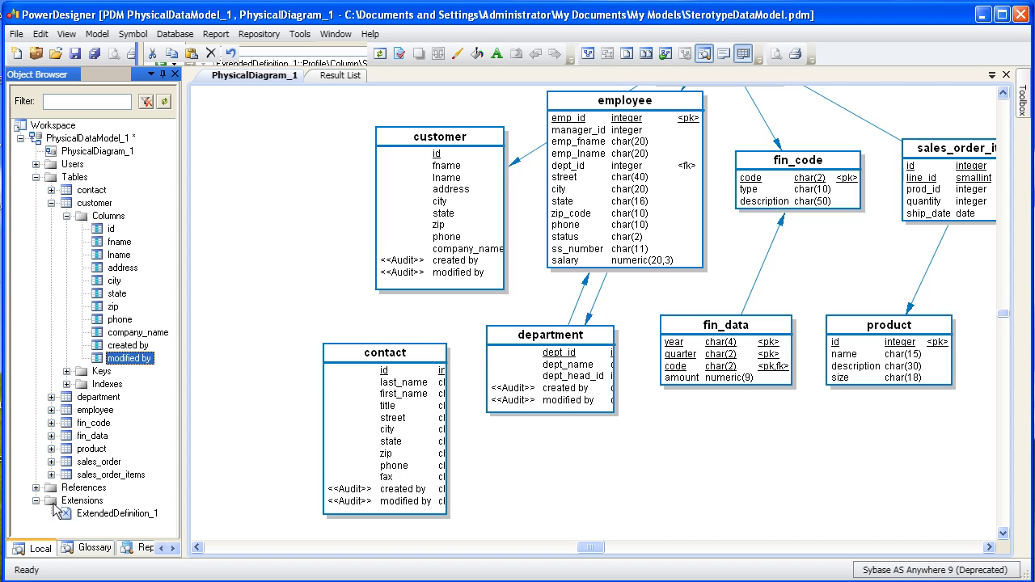
Add the Table metaclass to the ExtendedDefinition_1 profile.
double_click(118, 515)
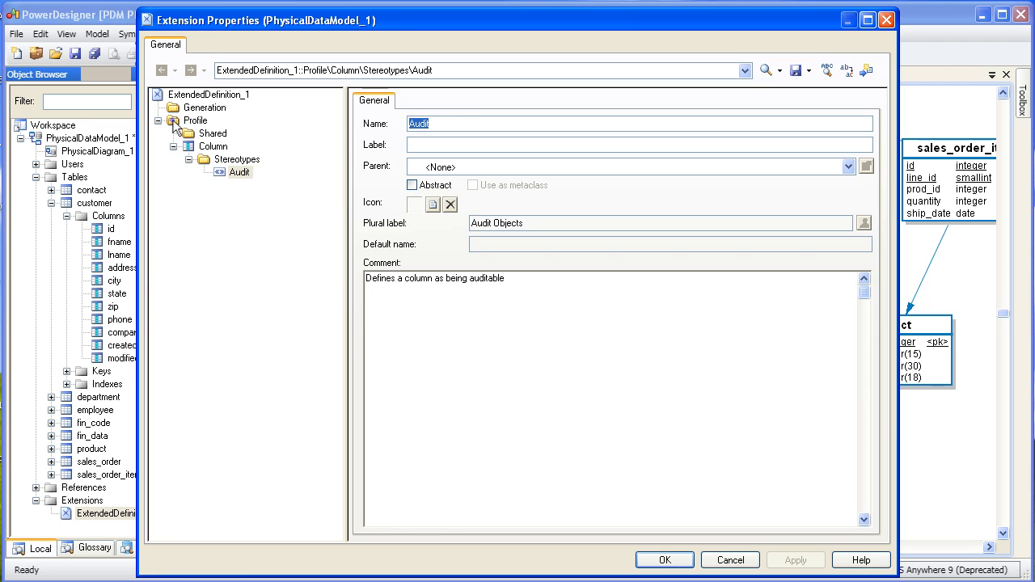
right_click(194, 120)
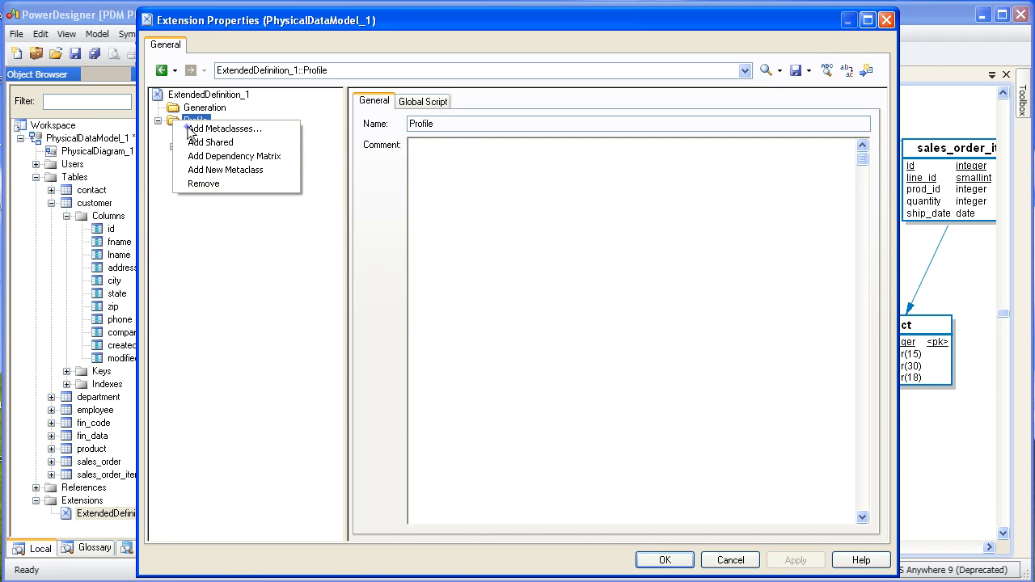
click(225, 129)
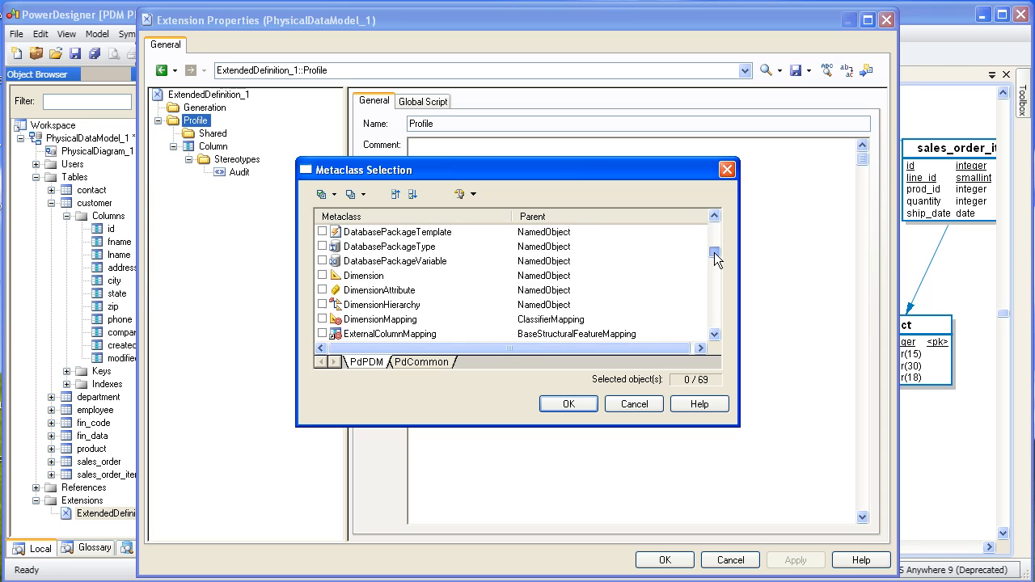
scroll(down, 3)
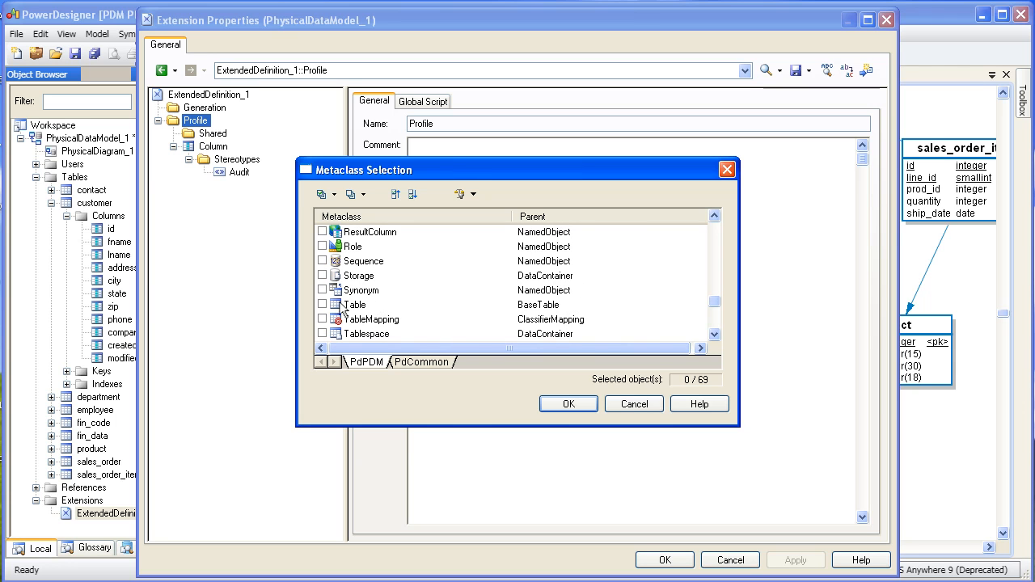
click(322, 304)
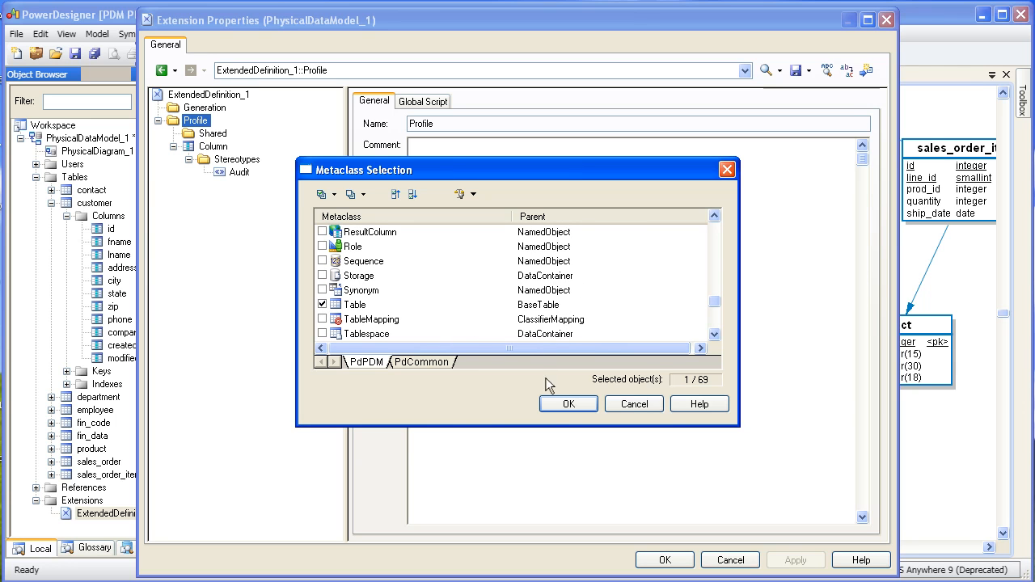
click(568, 405)
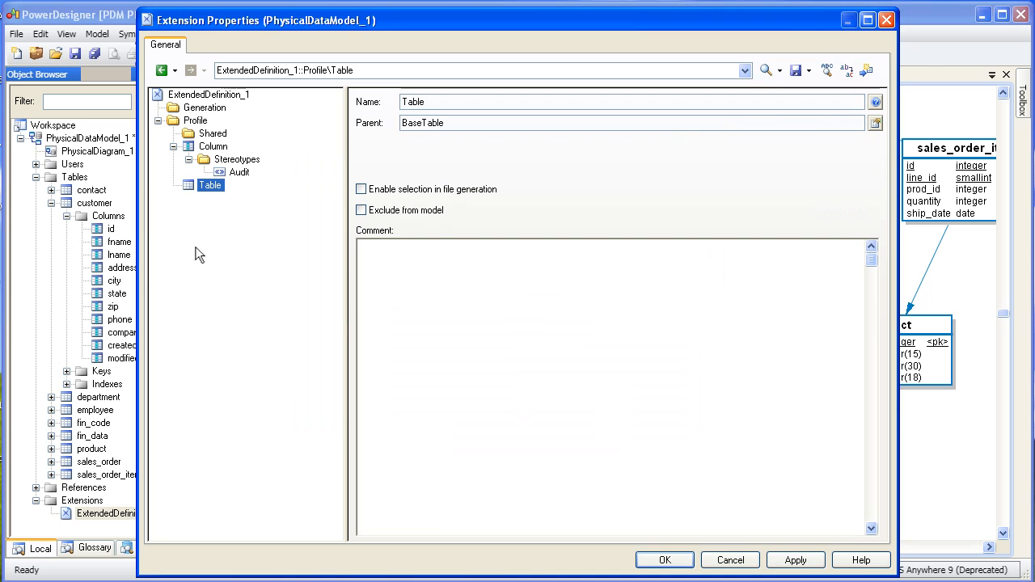
Create a new table stereotype named Reference Data.
right_click(210, 185)
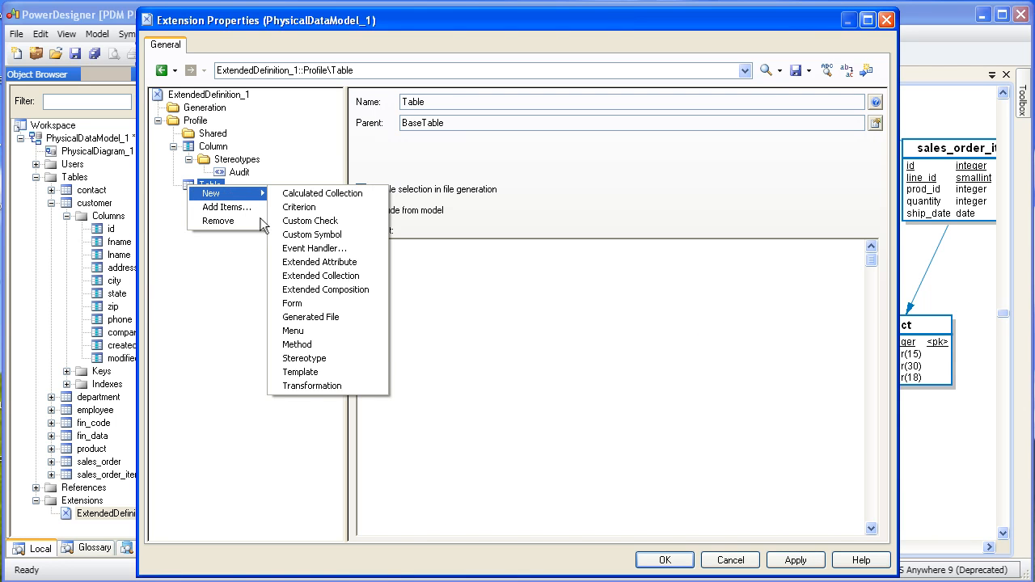
click(304, 359)
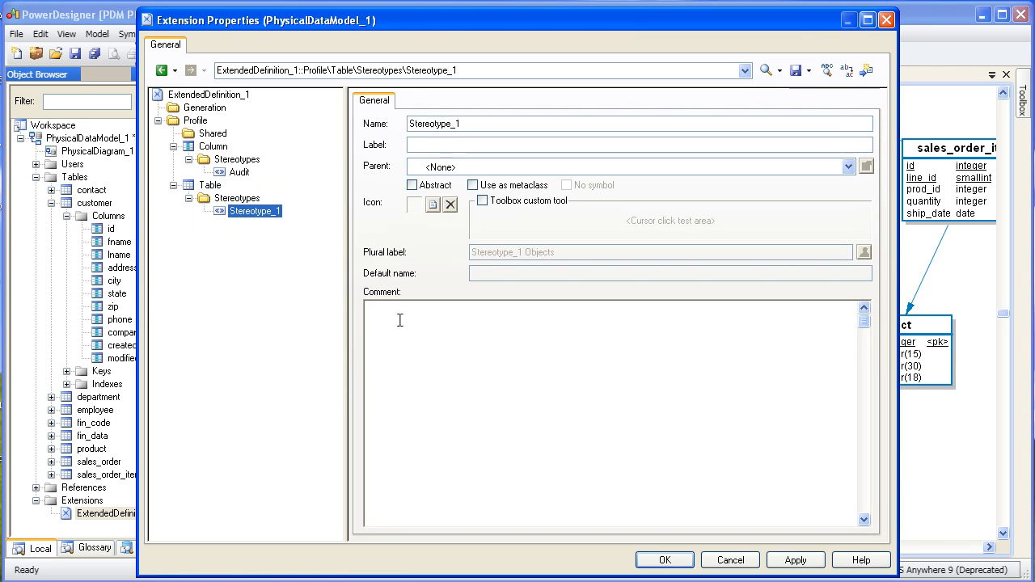
click(456, 123)
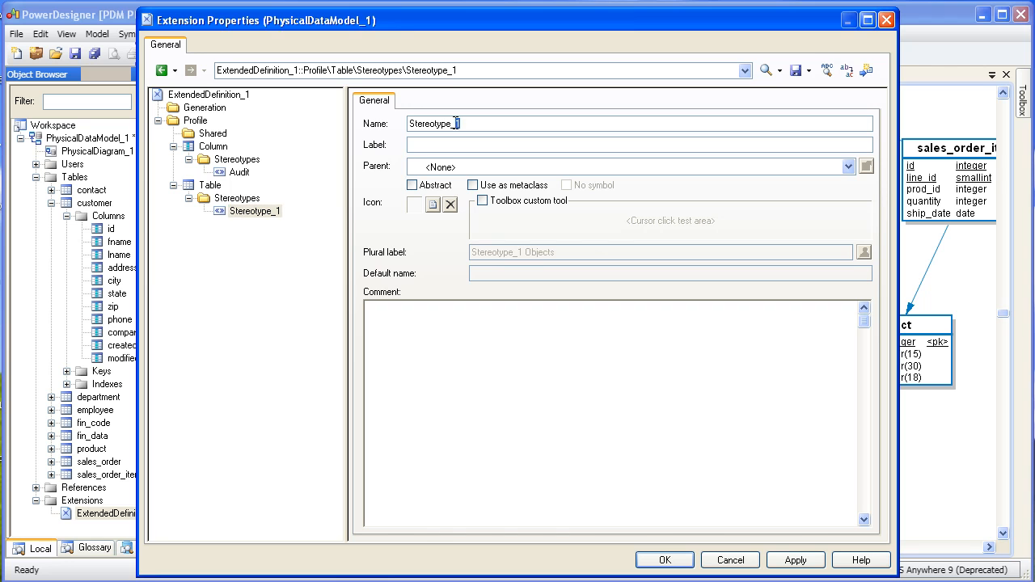
text(Reference Data)
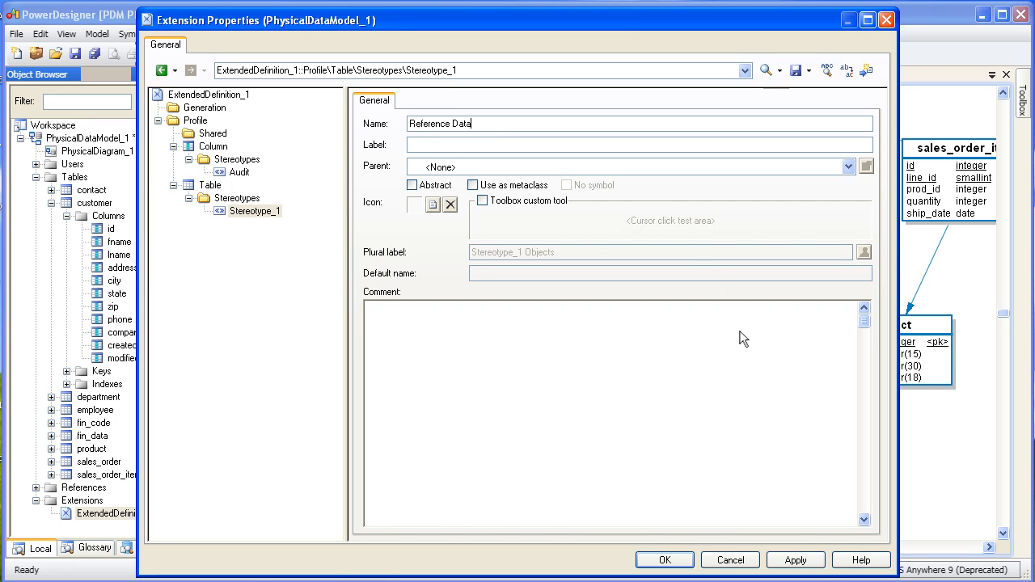
click(796, 560)
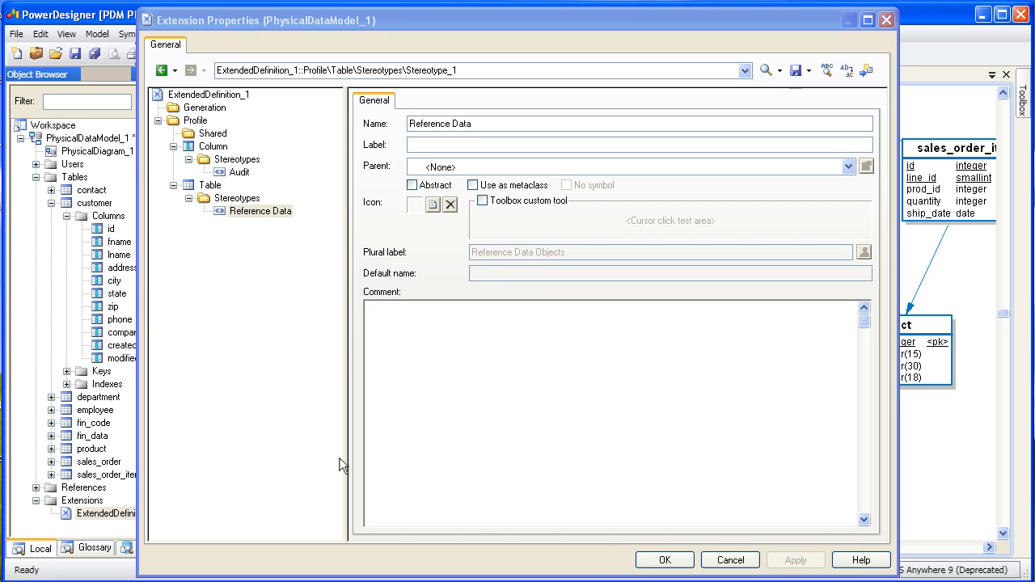
Add a Custom Symbol under the Reference Data stereotype and edit its symbol format.
right_click(260, 210)
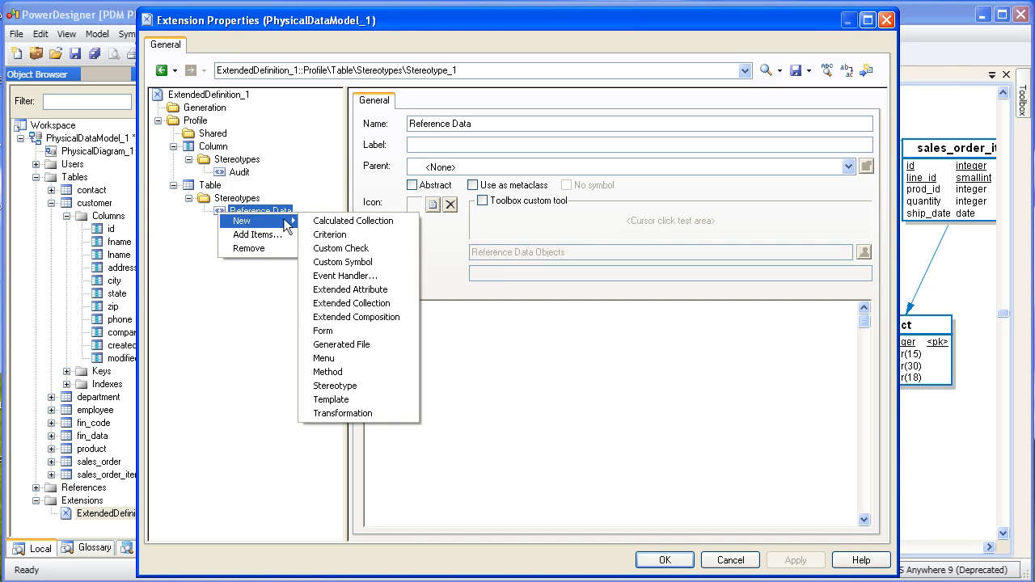
click(343, 262)
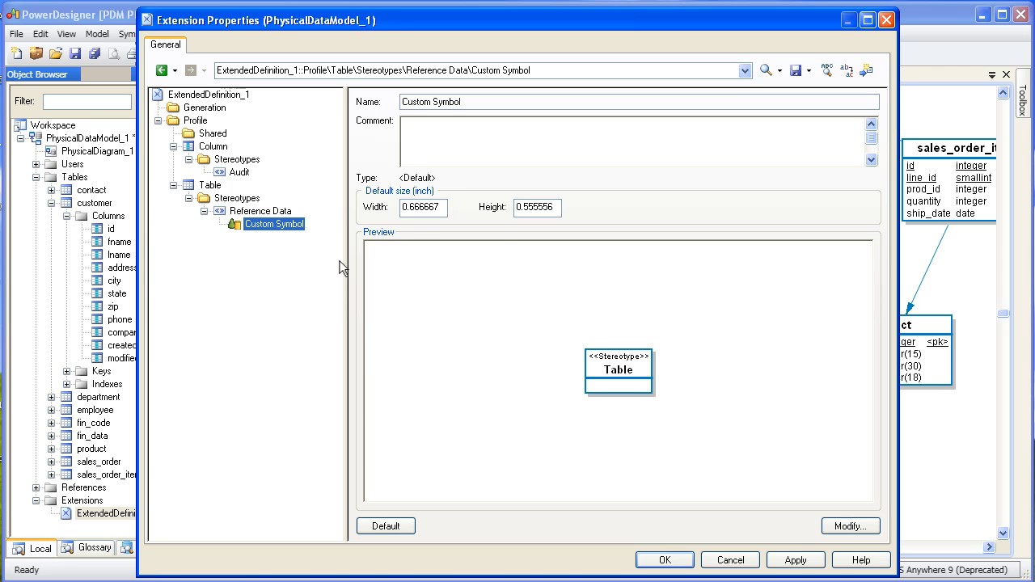
mouse_move(578, 286)
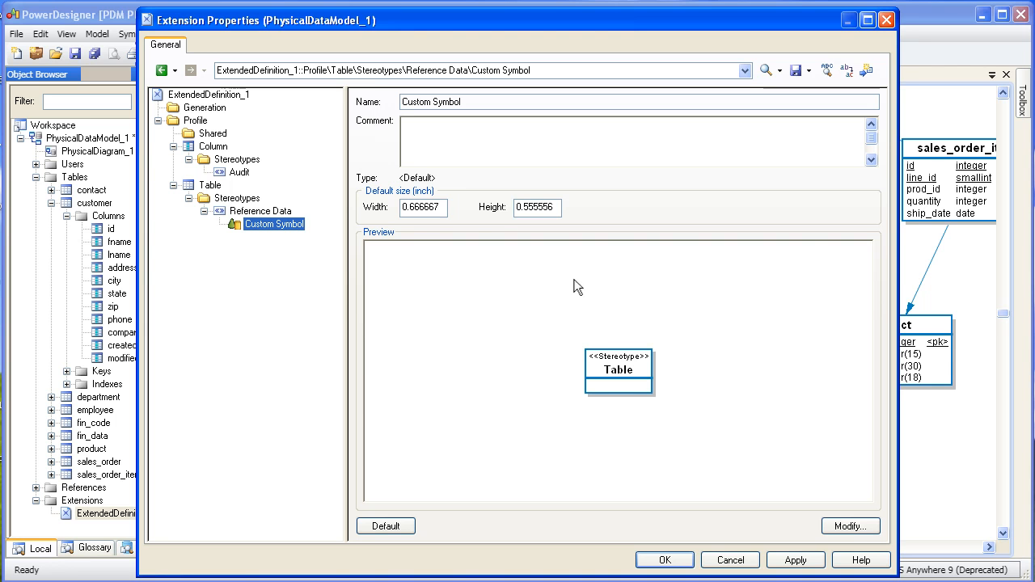
click(850, 525)
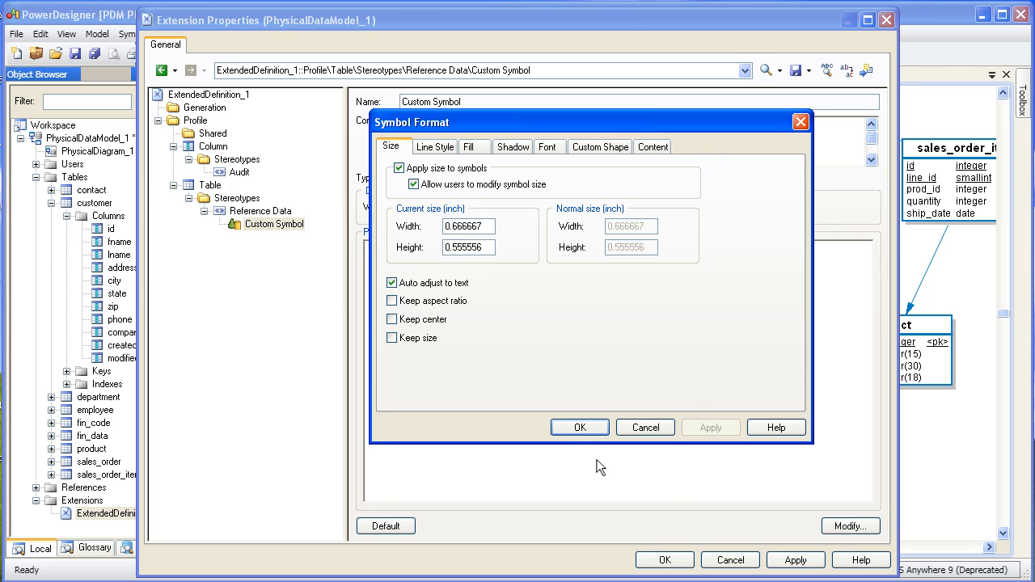
Pick a fill colour for the custom symbol via More Colors and close Extension Properties.
click(474, 146)
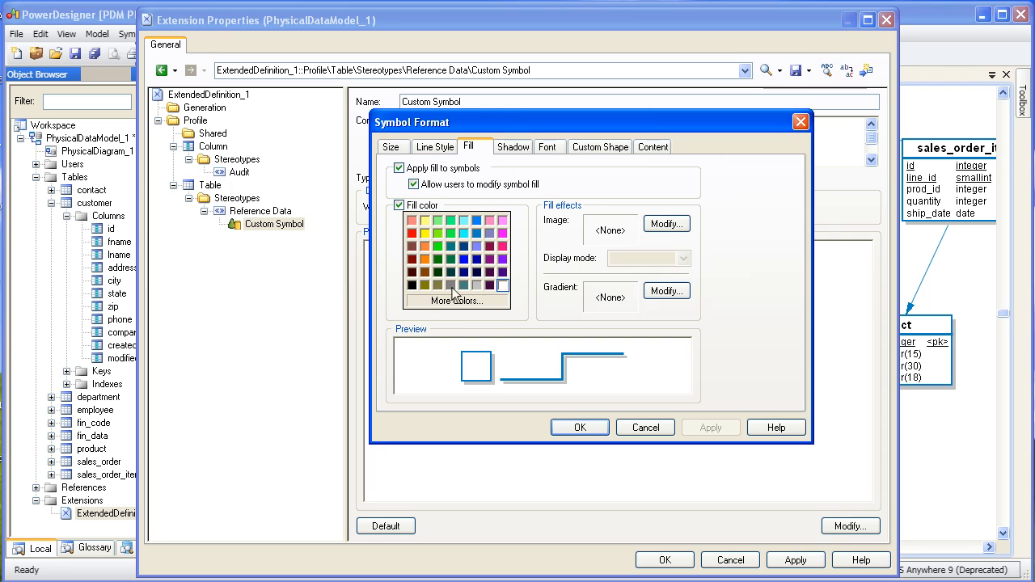
click(456, 299)
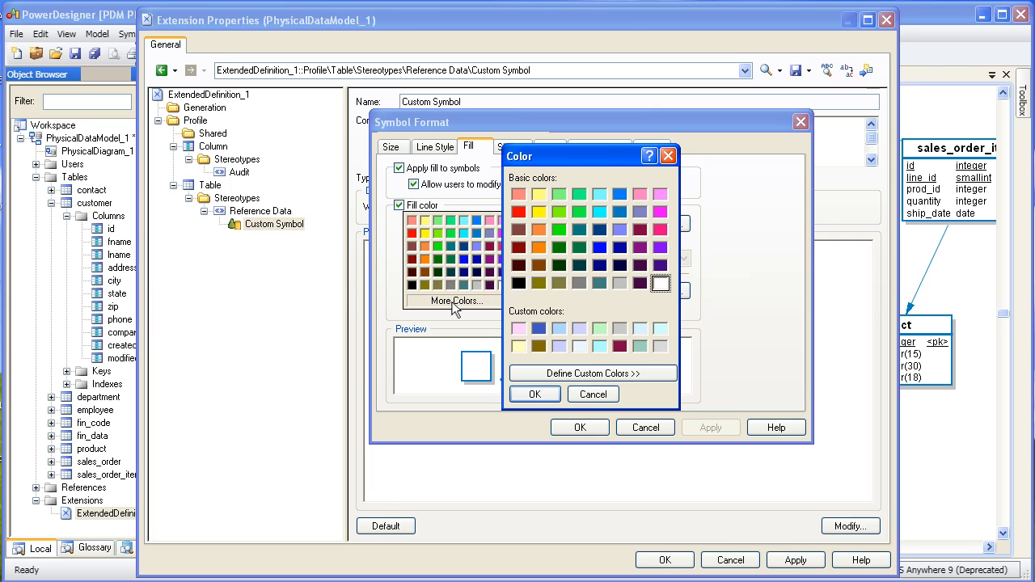
mouse_move(473, 311)
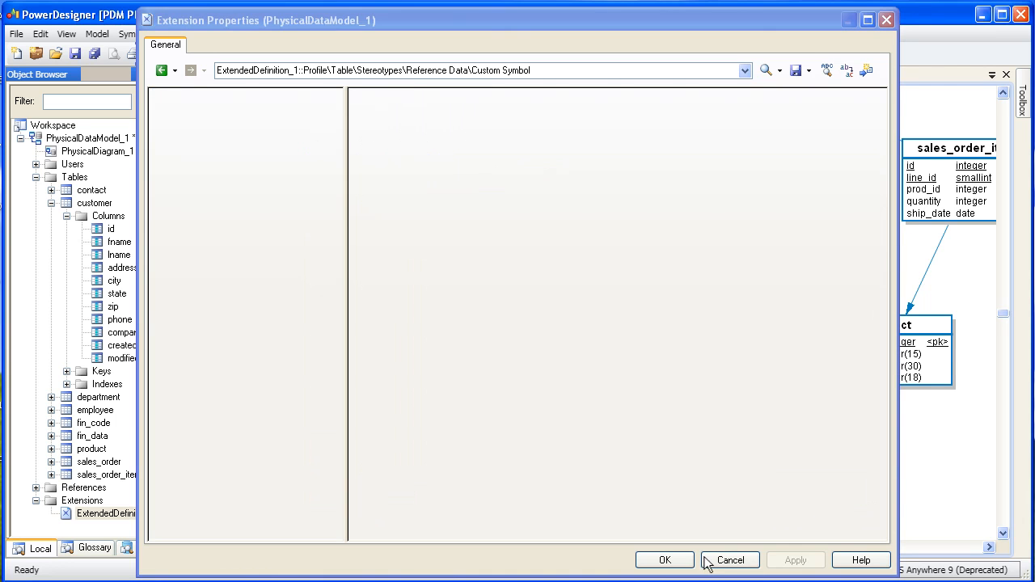
click(730, 559)
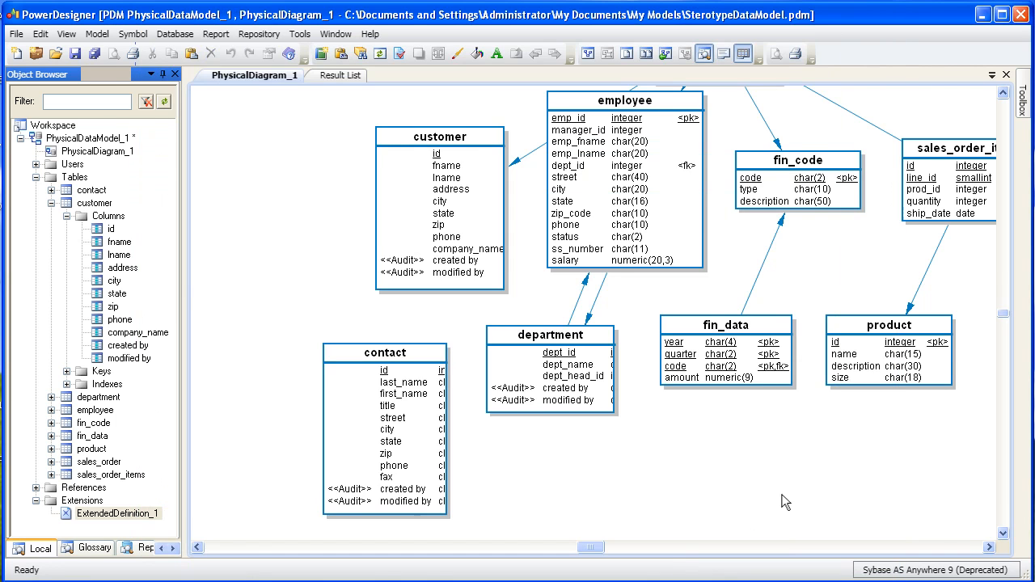
Set the fin_code table's stereotype to Reference Data so it shows green-filled.
double_click(796, 160)
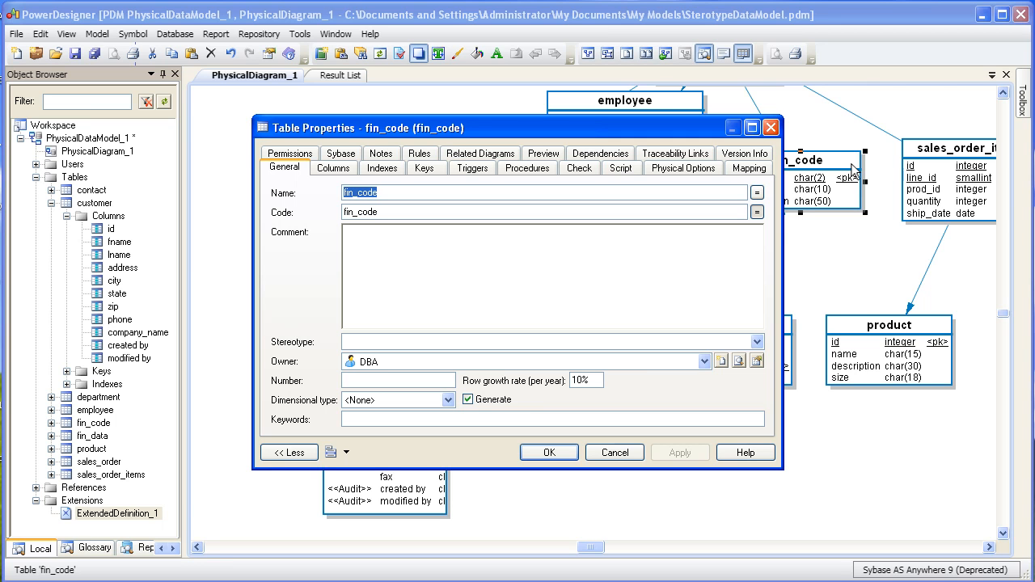
mouse_move(817, 177)
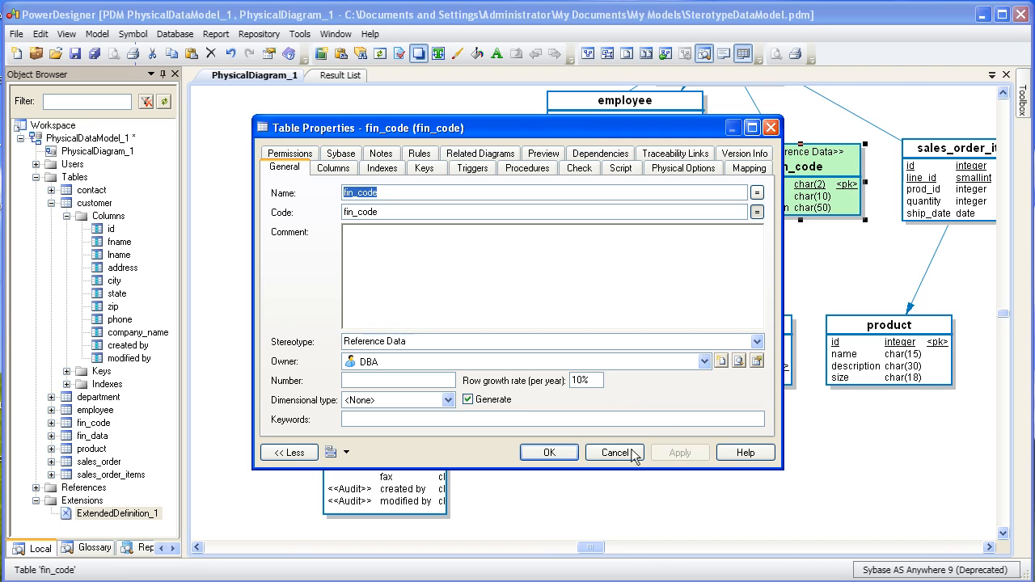
click(548, 453)
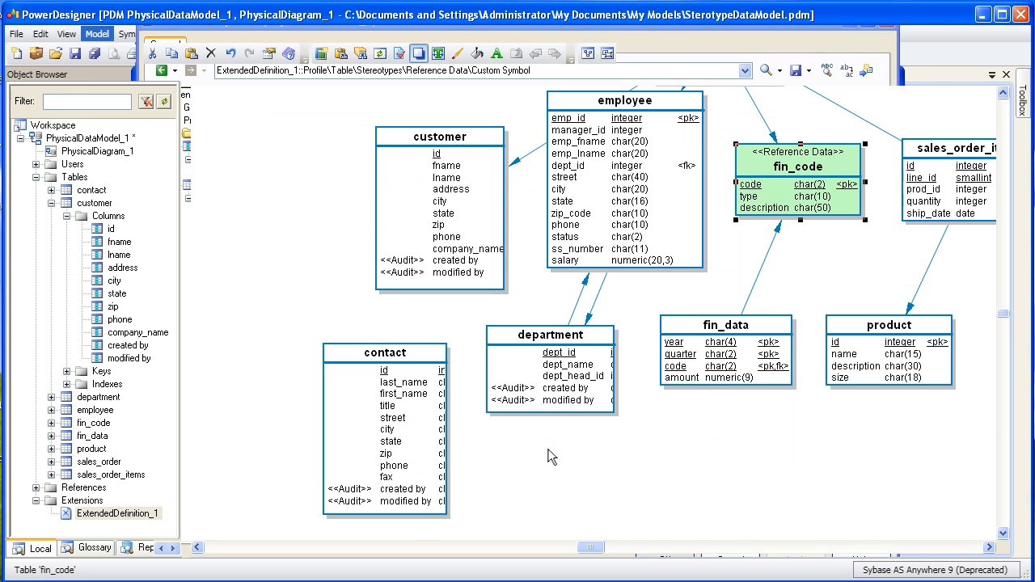